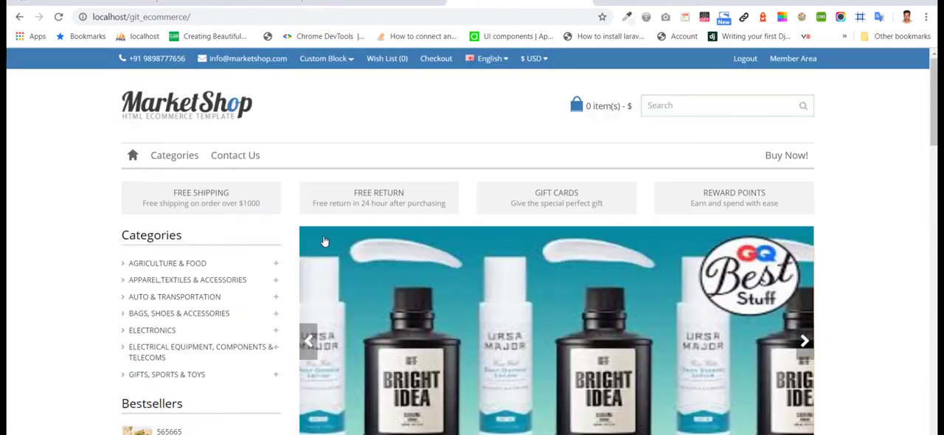
Switch to the home_view.php source and scroll down to the product loop.
scroll(down, 3)
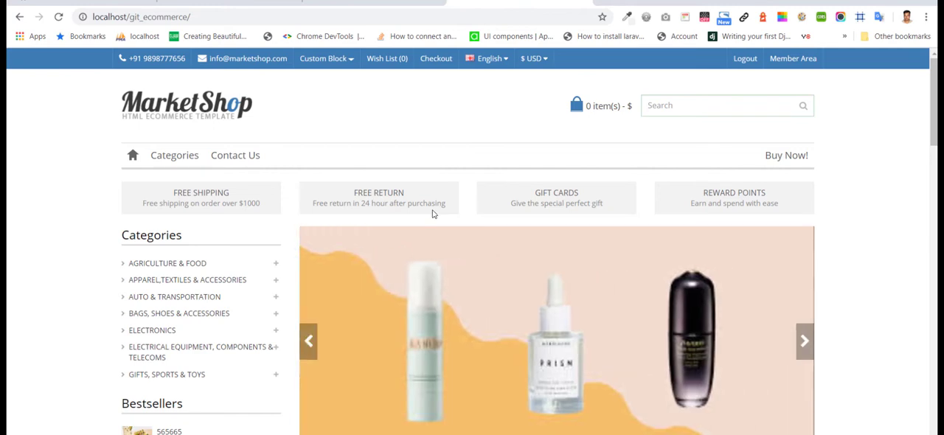
scroll(down, 3)
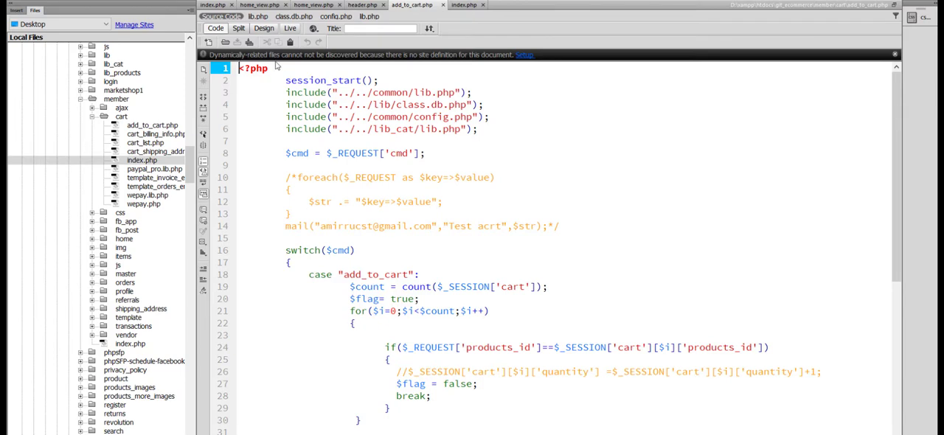
click(315, 5)
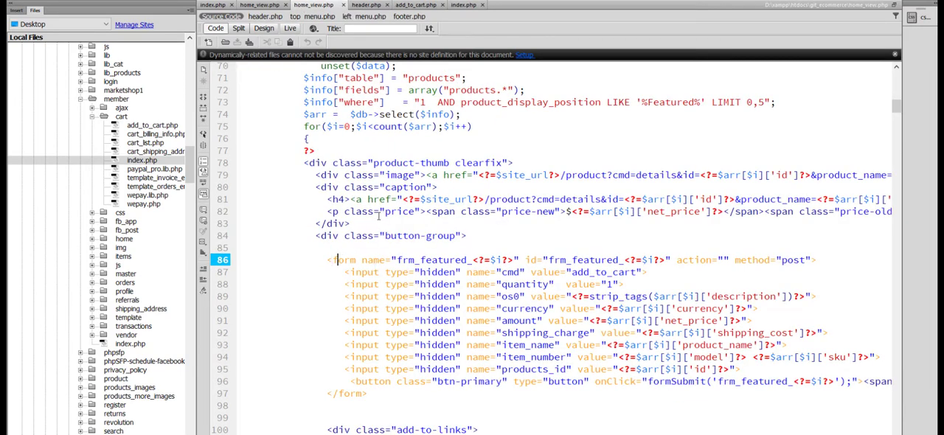
scroll(down, 3)
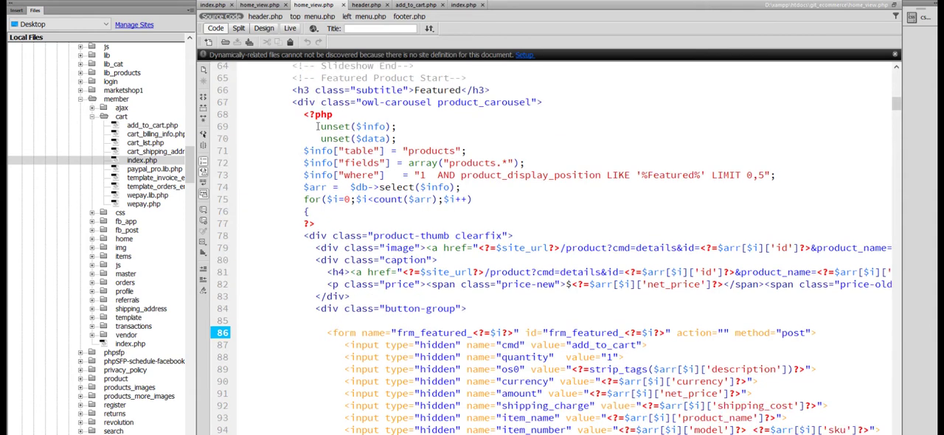
Highlight the frm_featured form tag, its hidden input fields, and the add-to-cart button code.
drag(317, 126, 457, 186)
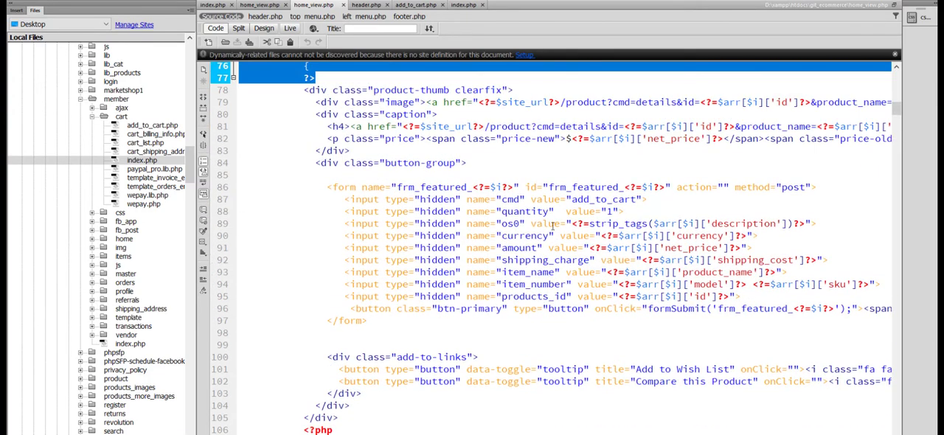
click(347, 187)
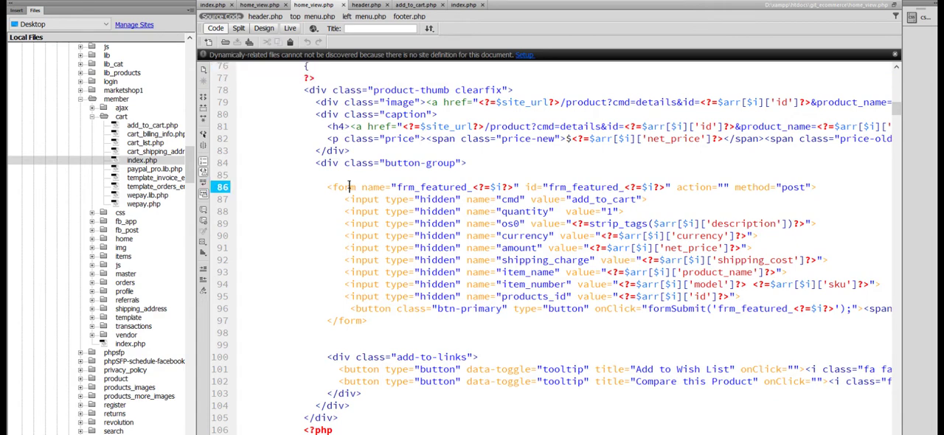
double_click(343, 187)
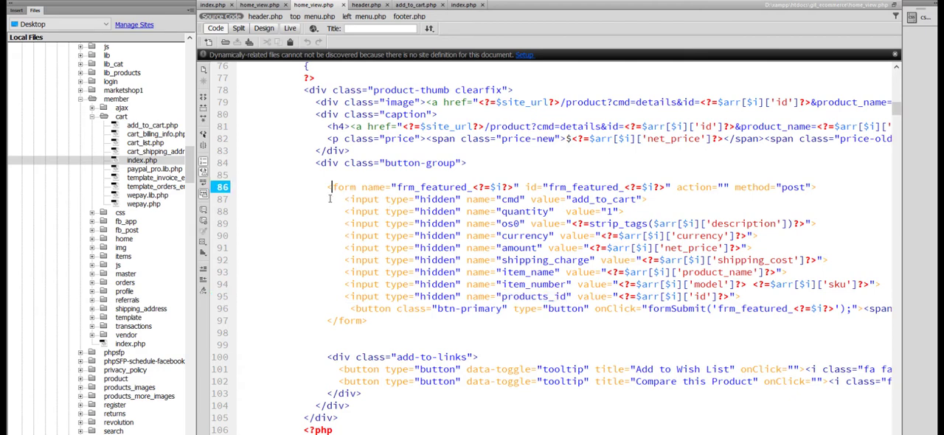
drag(345, 200, 775, 309)
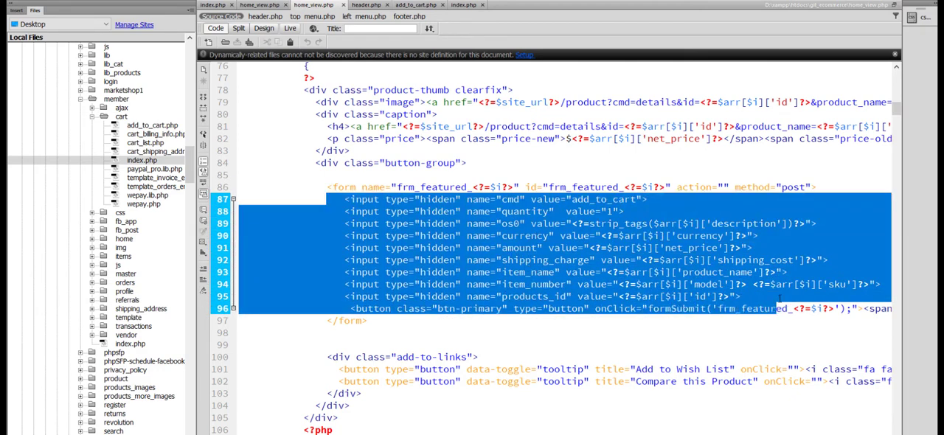
click(383, 308)
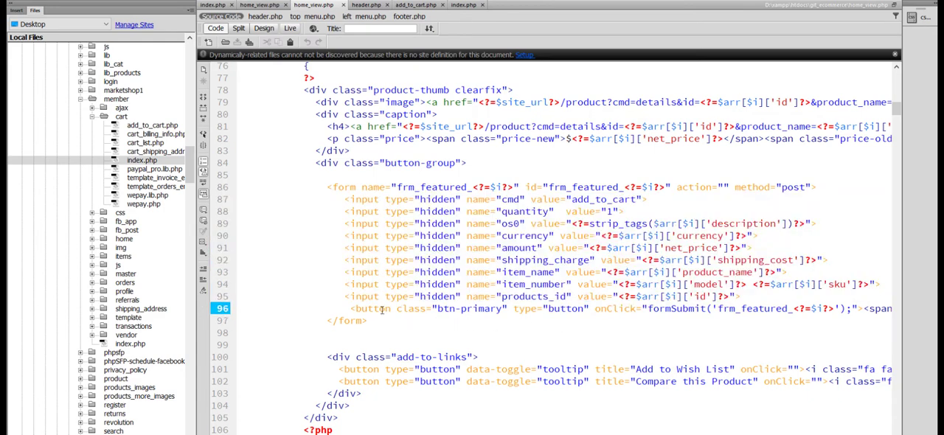
double_click(372, 308)
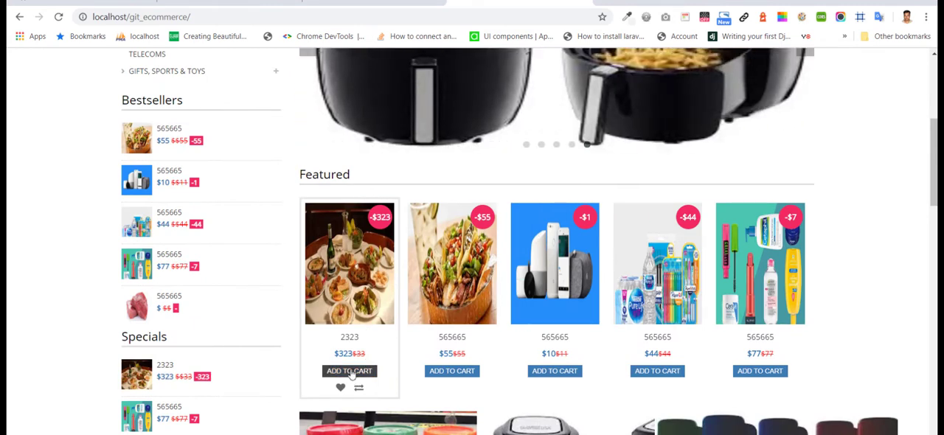
Add featured product 2323 to the cart and view it in the Member Area cart.
click(349, 371)
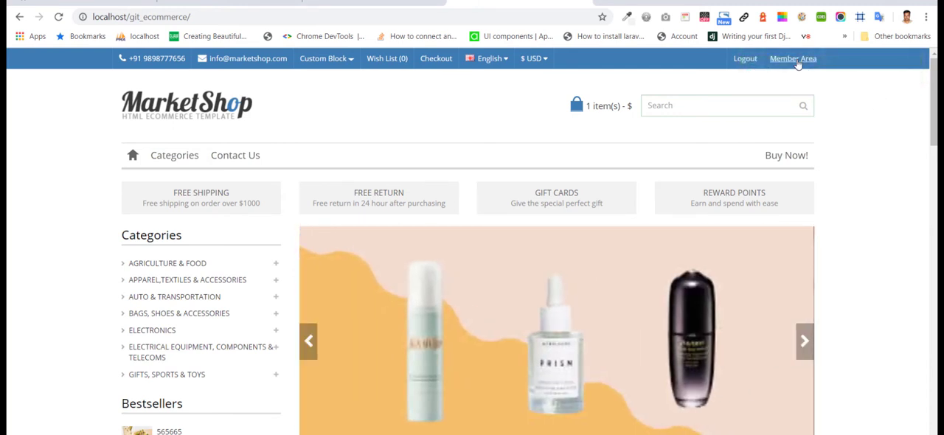
click(793, 59)
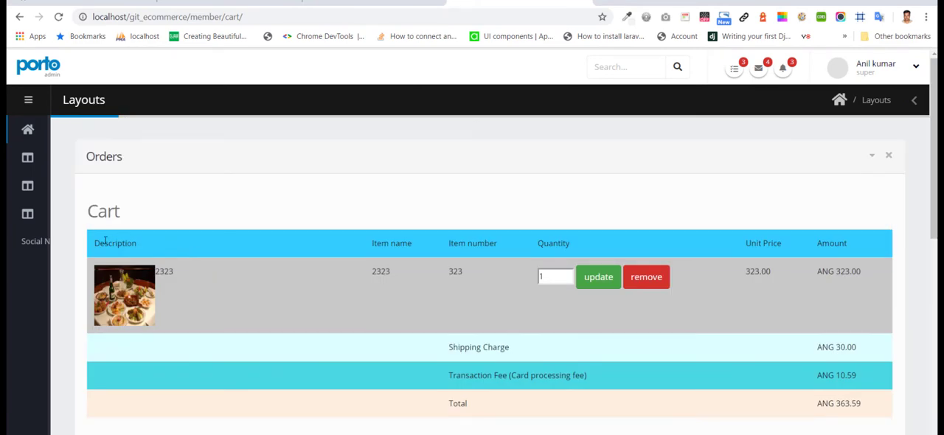
scroll(down, 3)
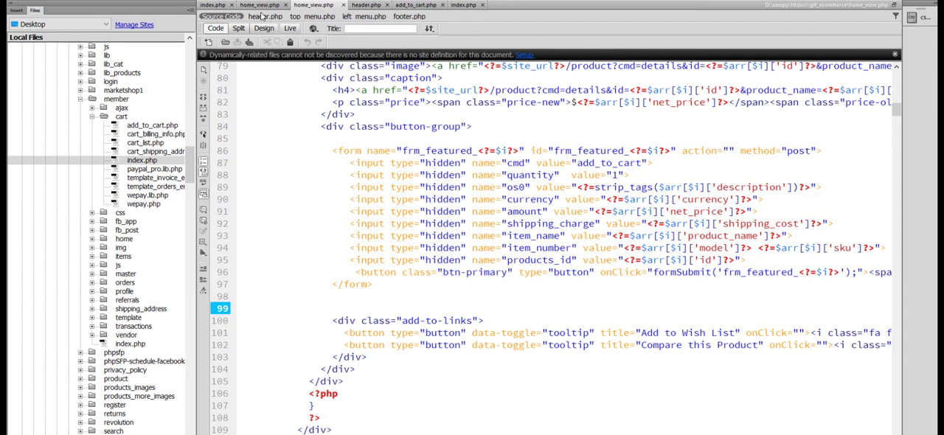
Review header.php's formSubmit function, highlighting FormData, then scroll down the script.
click(362, 5)
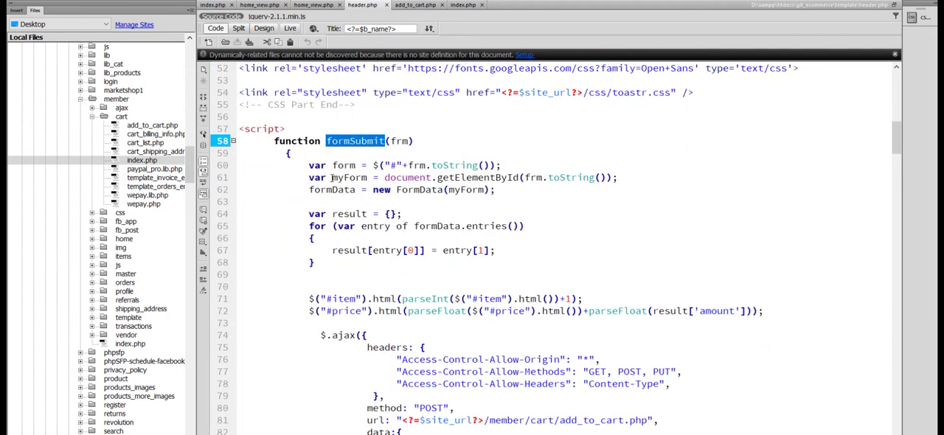
drag(309, 165, 494, 189)
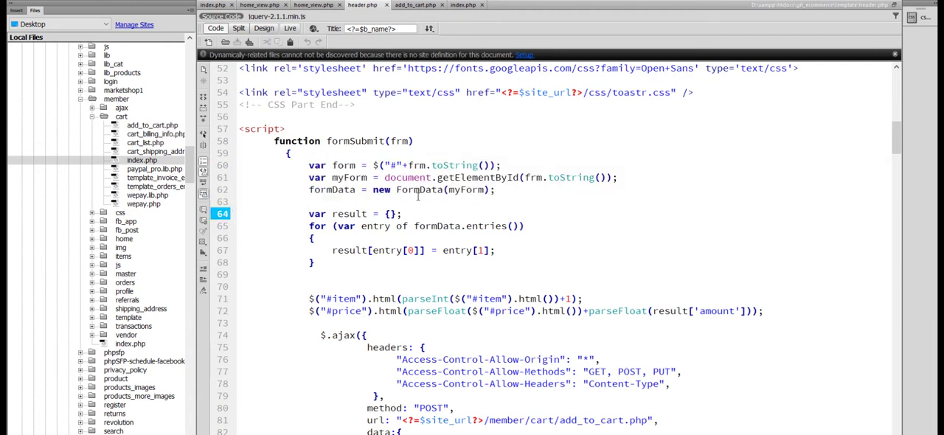
double_click(419, 189)
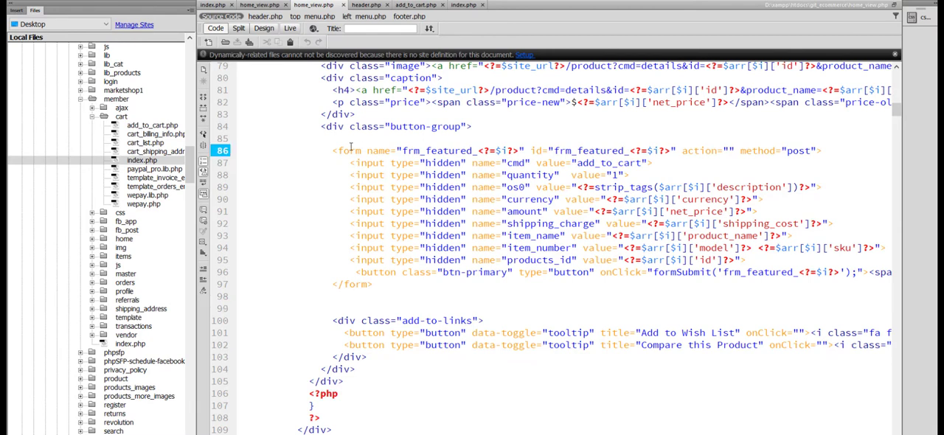
click(362, 4)
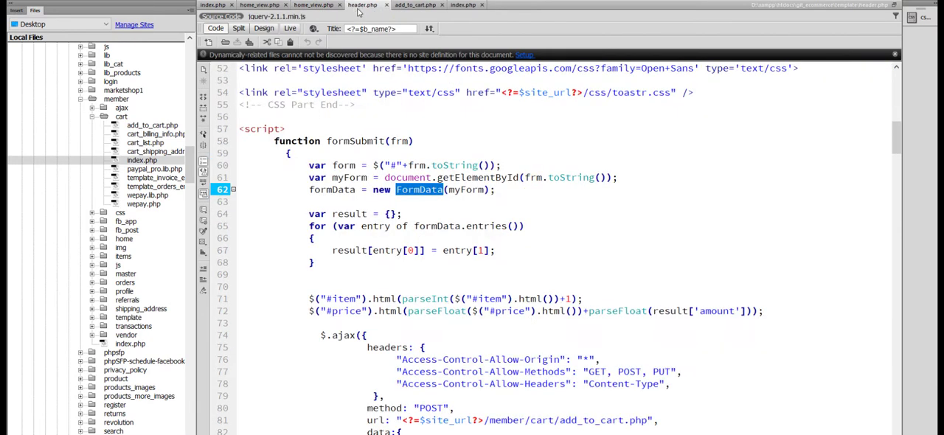
scroll(down, 3)
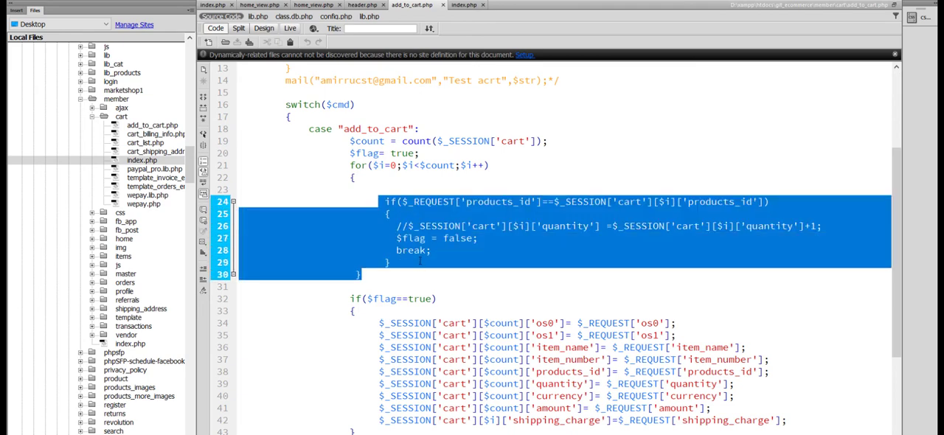
Scroll add_to_cart.php to the status blocks and highlight the already-in-cart message.
scroll(down, 3)
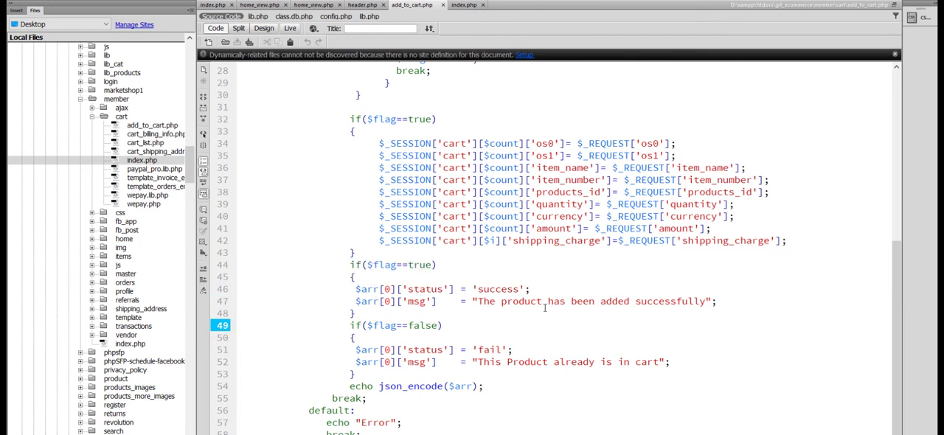
double_click(670, 301)
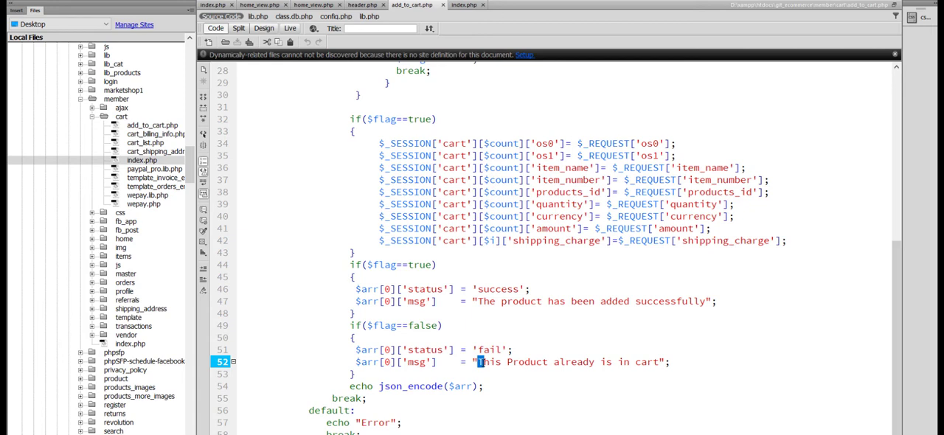
drag(479, 361, 649, 362)
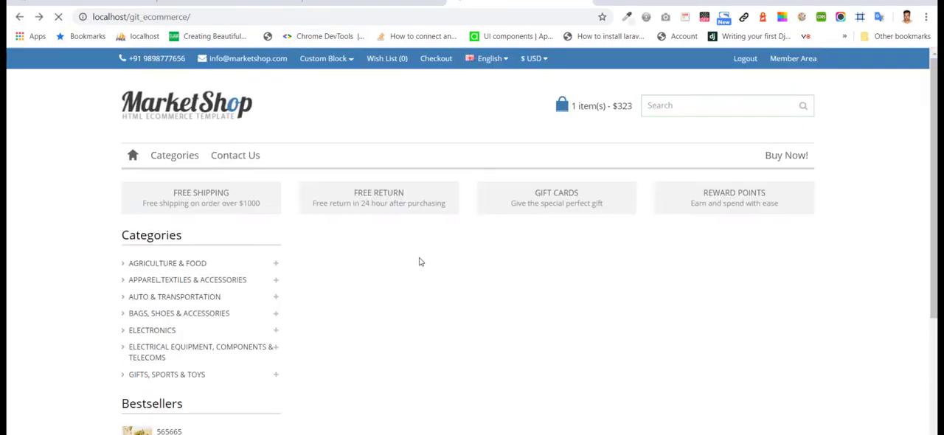
Add product 565665 to the cart, then re-add an in-cart item to trigger the warning.
scroll(down, 3)
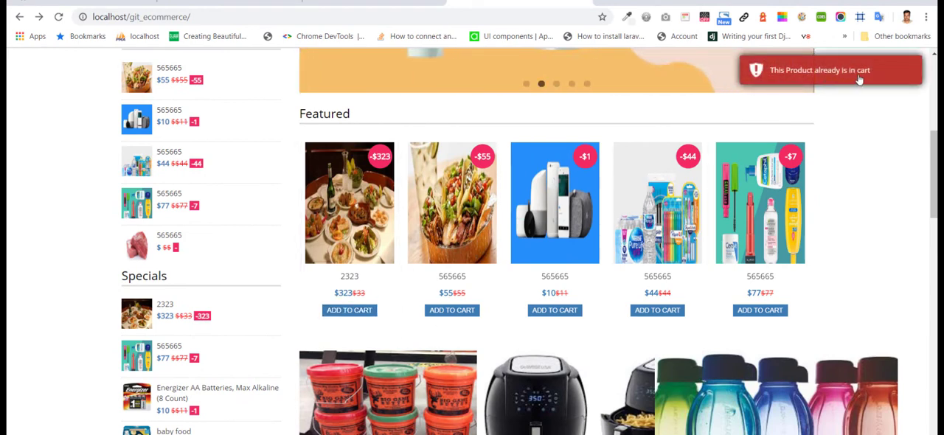
click(452, 309)
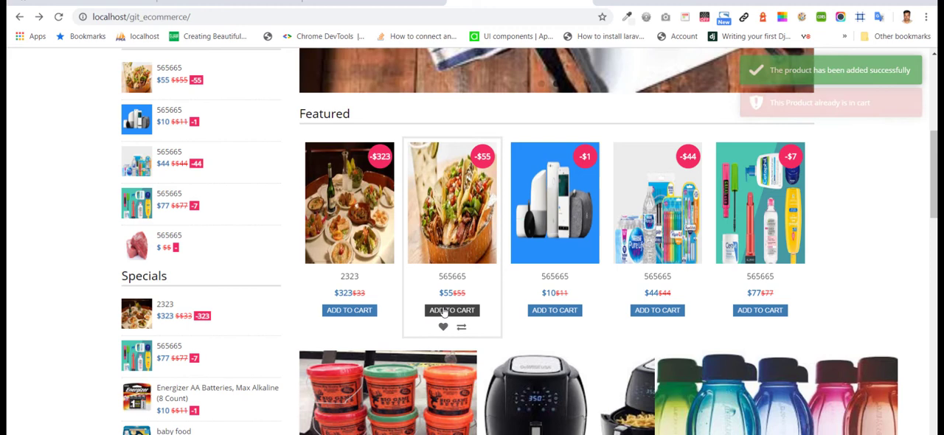
click(451, 310)
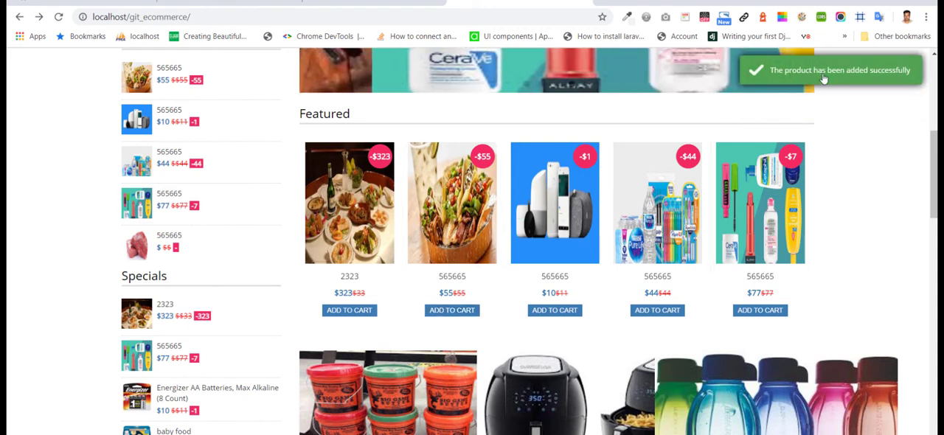
click(452, 310)
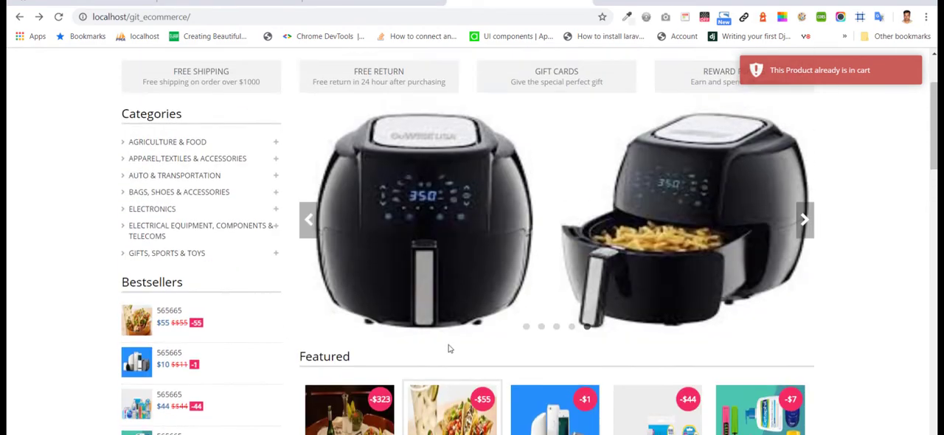
scroll(down, 3)
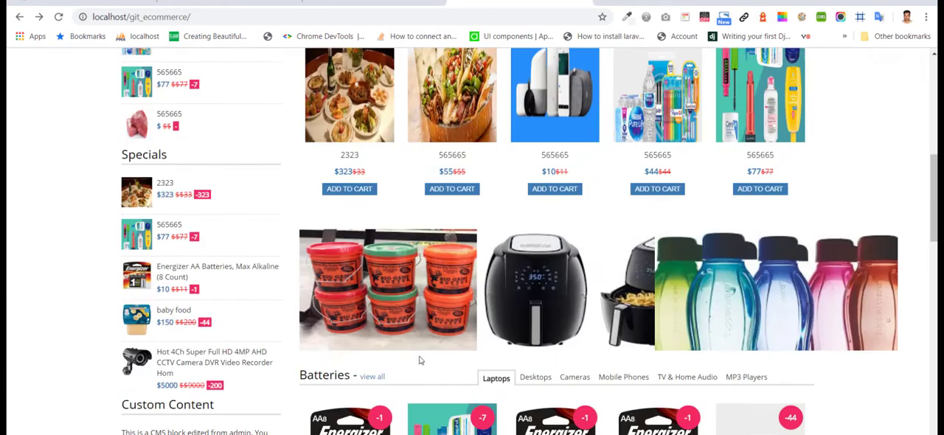
scroll(up, 3)
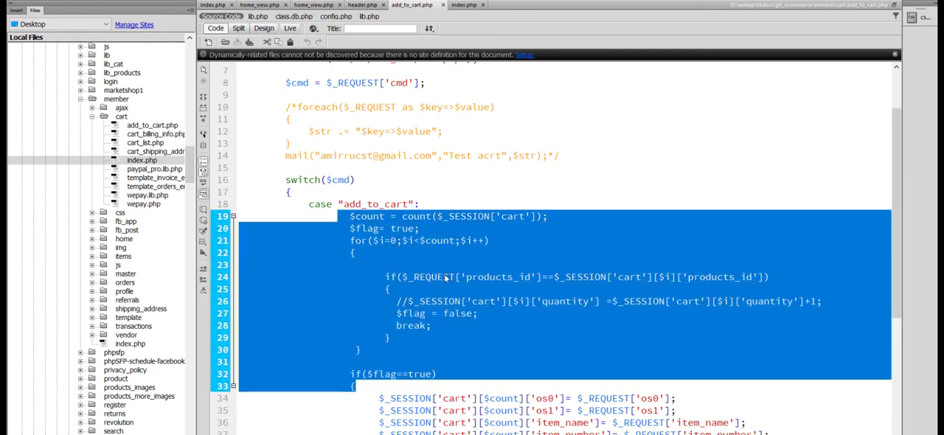
Scroll the site files to the expanded member orders folder listing orders_list.php.
scroll(down, 3)
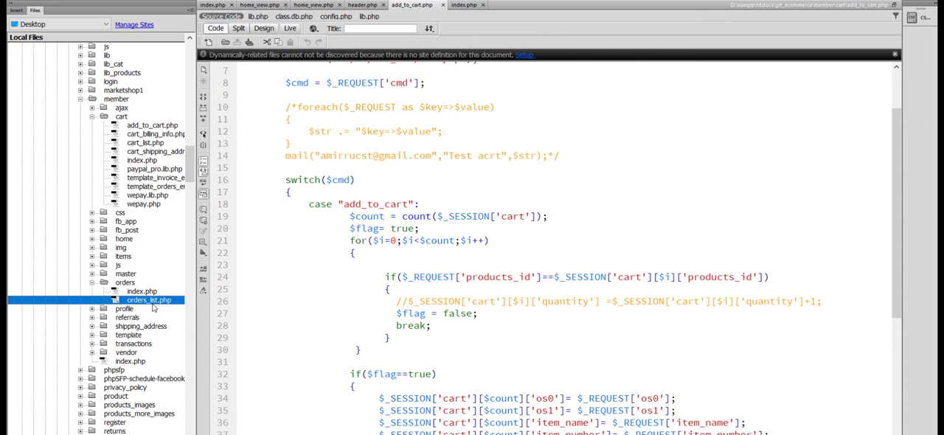
Open orders_list.php and scroll through its Orders table loop code.
double_click(150, 300)
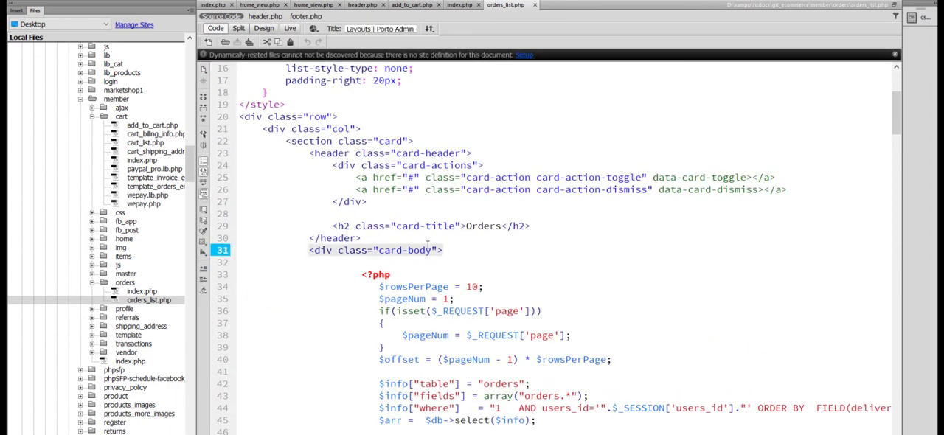
scroll(down, 3)
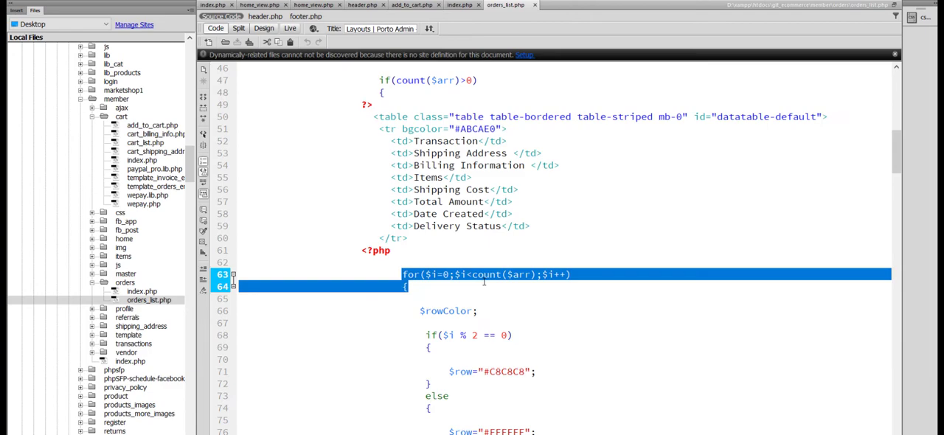
scroll(down, 3)
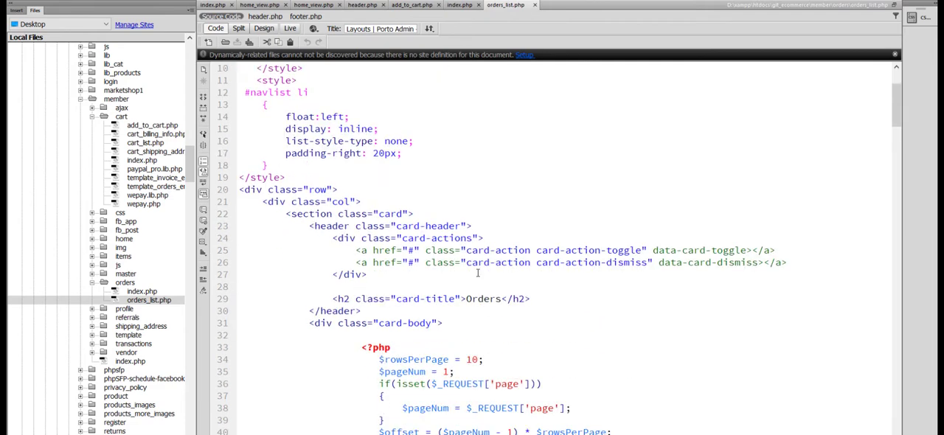
scroll(down, 3)
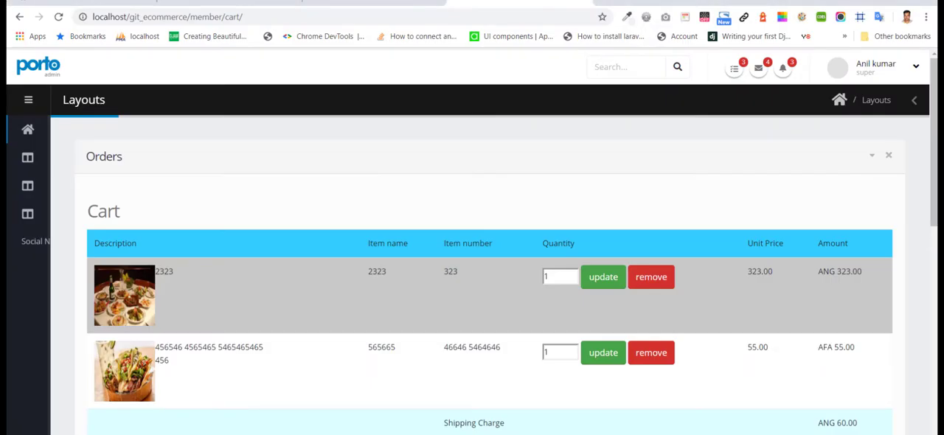
Back in Dreamweaver, open member/cart/index.php, then cart_list.php from the Files panel.
click(202, 16)
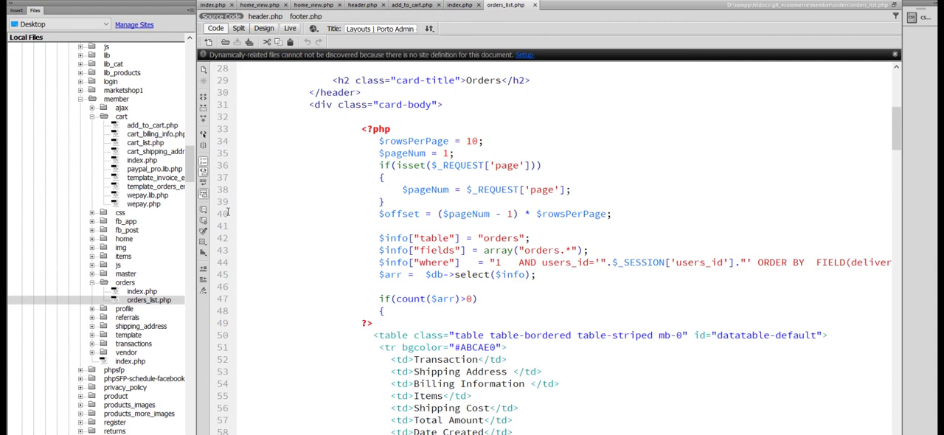
click(121, 117)
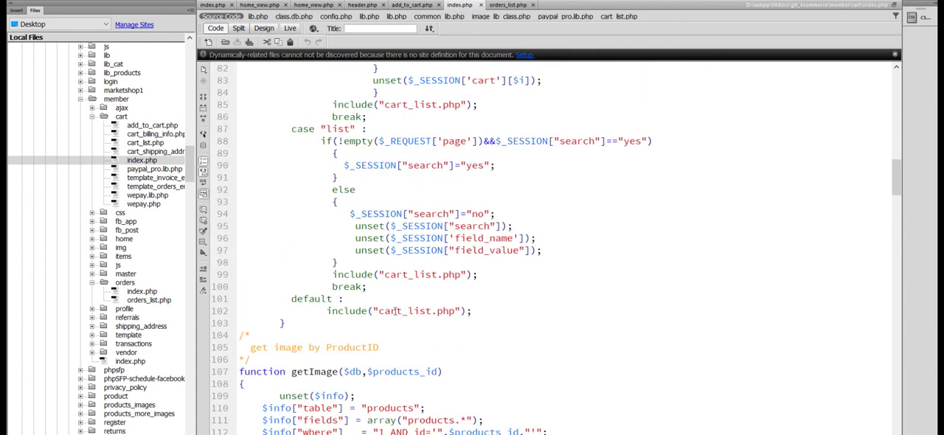
double_click(404, 310)
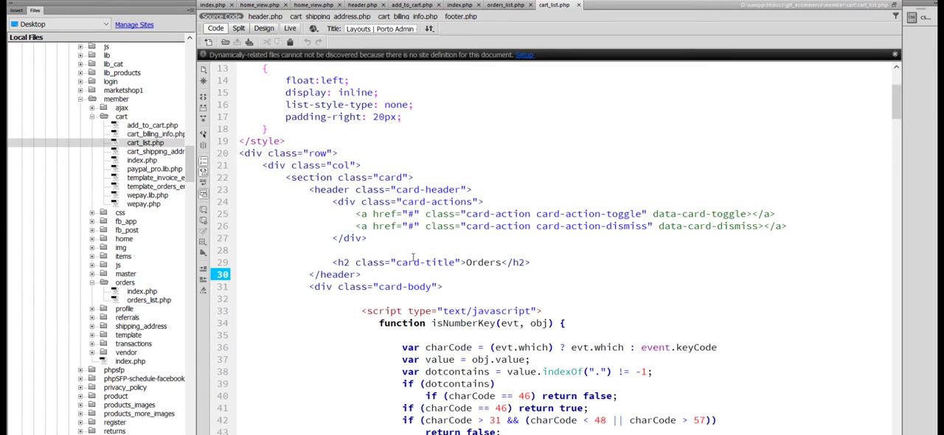
Scroll cart_list.php, marking the cart-item loop and $subtotal calculation, then return to Chrome.
scroll(down, 3)
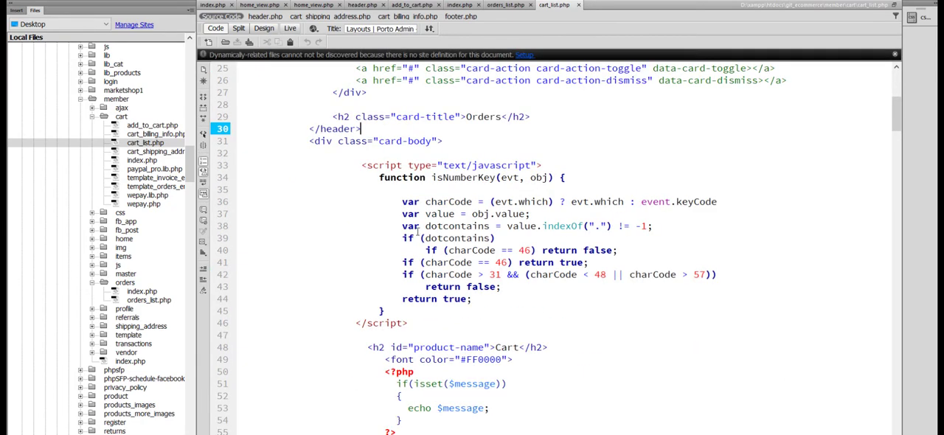
scroll(down, 3)
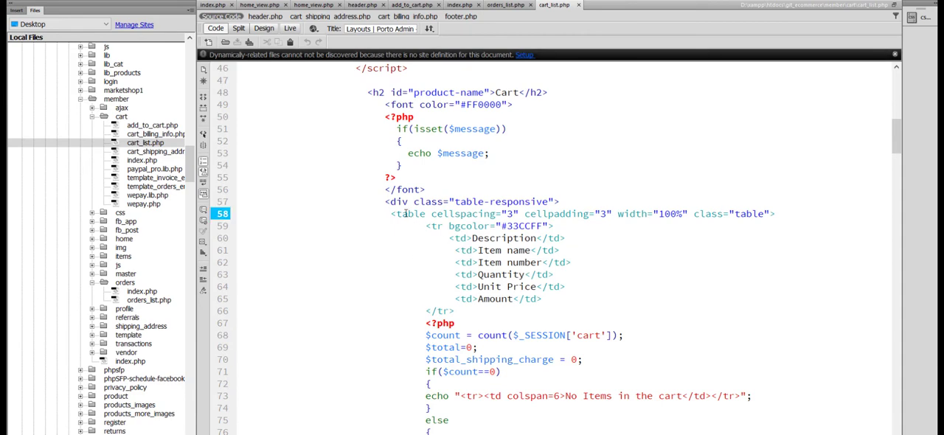
scroll(down, 3)
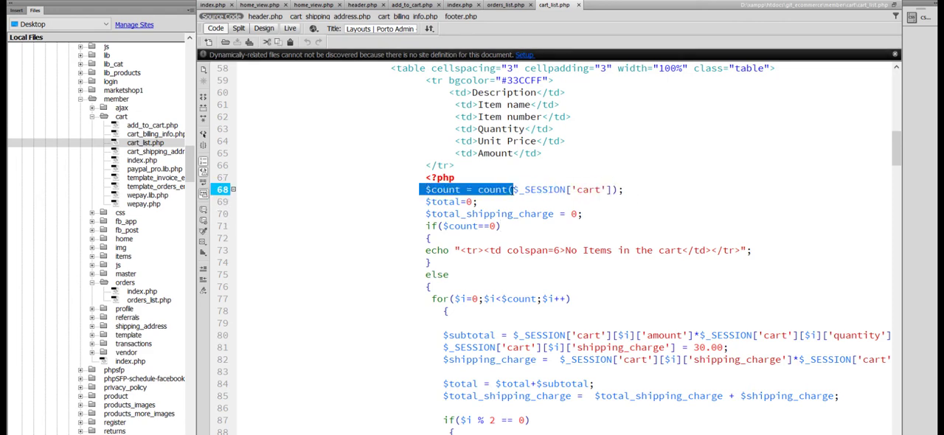
scroll(down, 3)
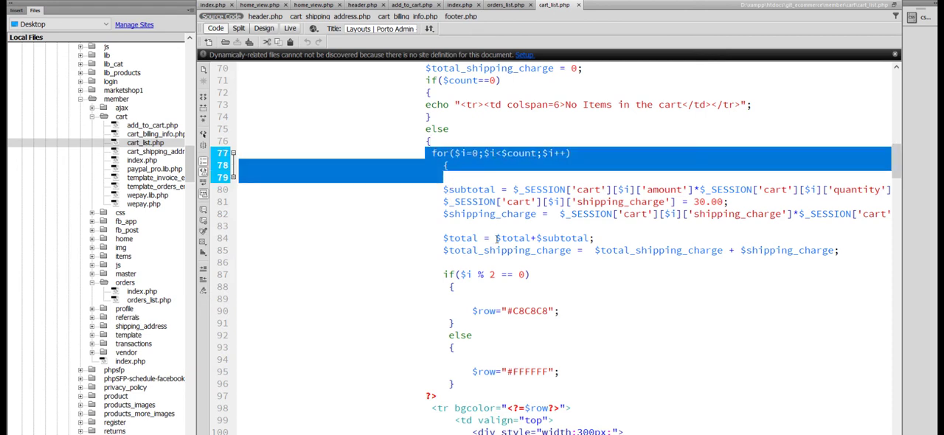
double_click(469, 190)
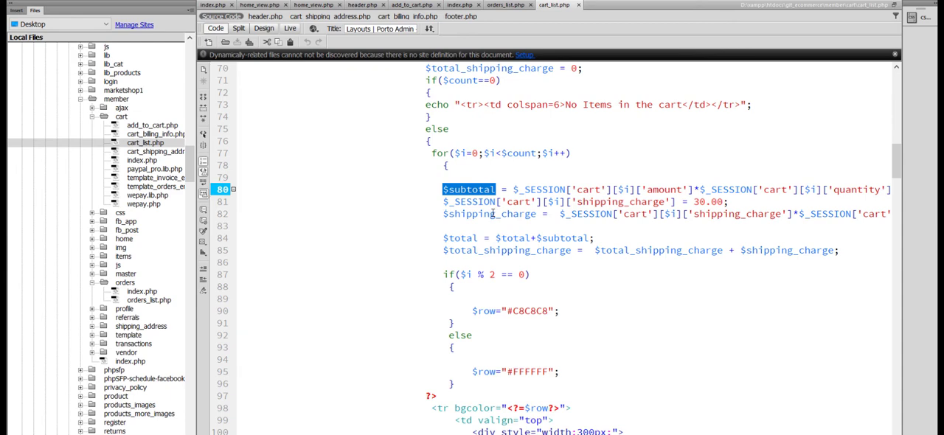
click(498, 273)
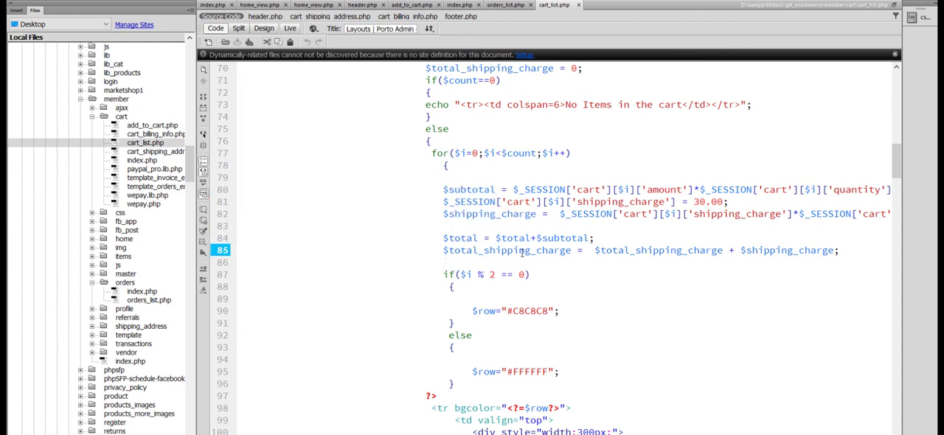
scroll(down, 3)
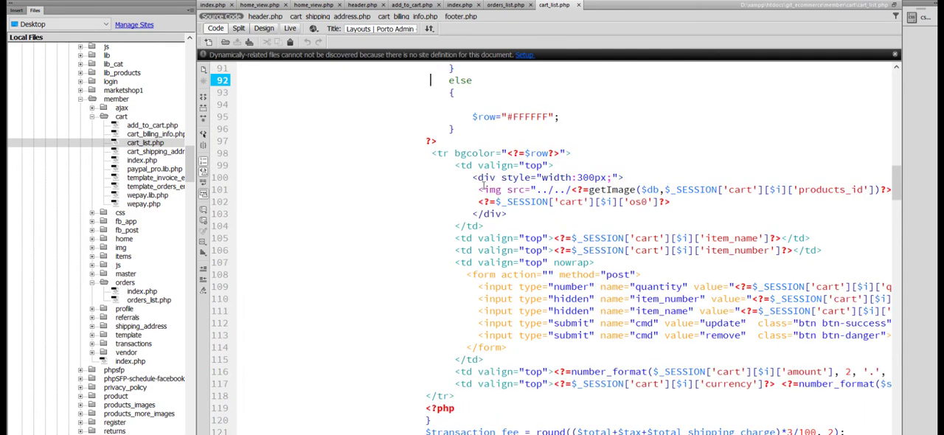
click(487, 249)
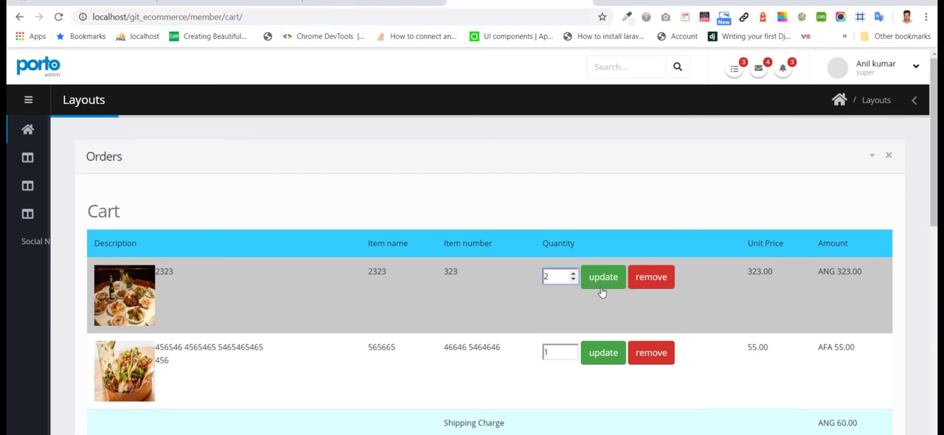
Update the first cart item's quantity to 2, then to 4.
click(603, 276)
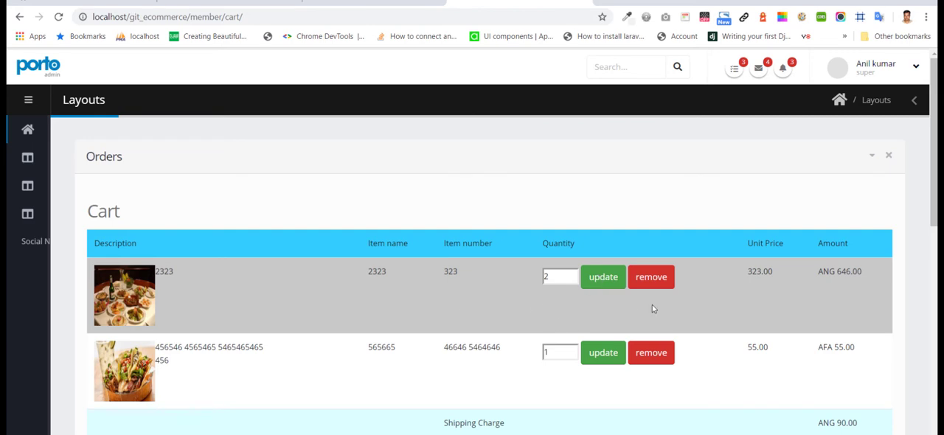
scroll(down, 3)
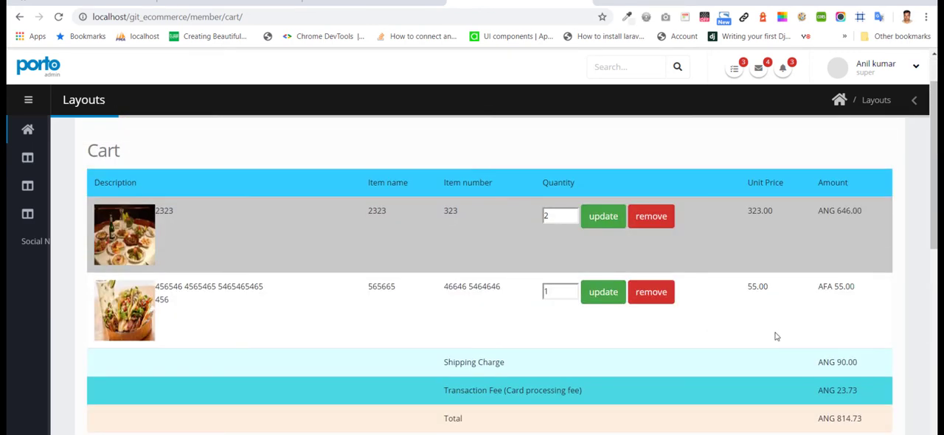
click(560, 216)
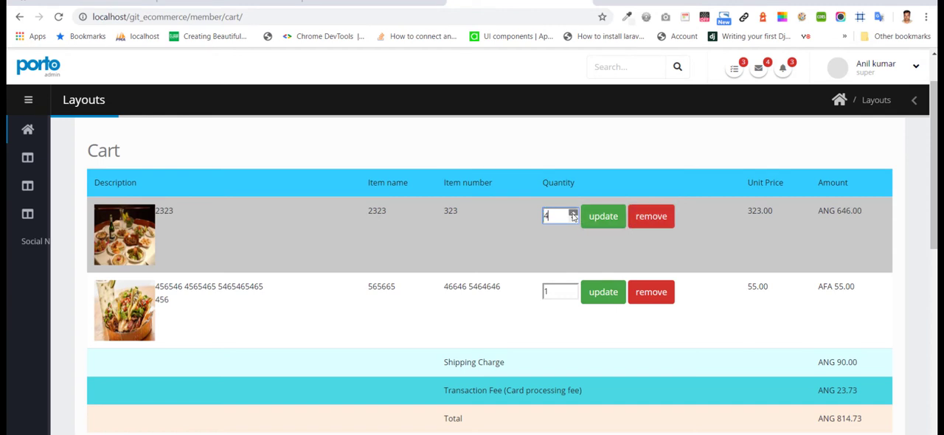
click(603, 216)
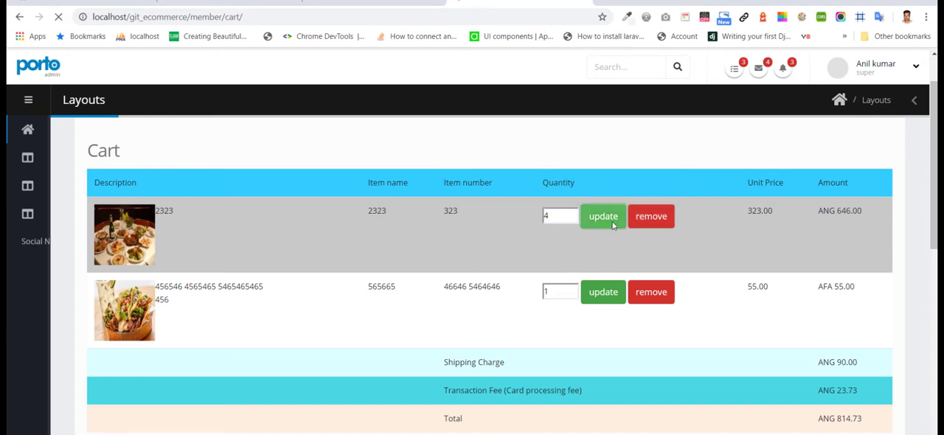
click(603, 217)
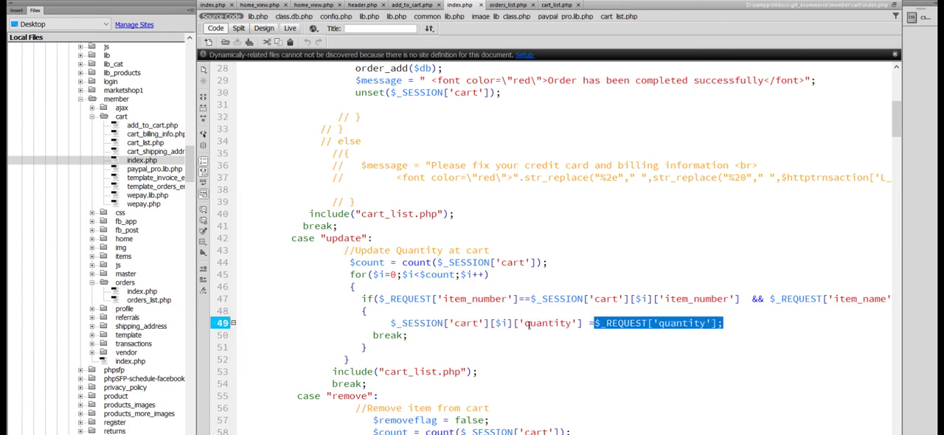
scroll(down, 3)
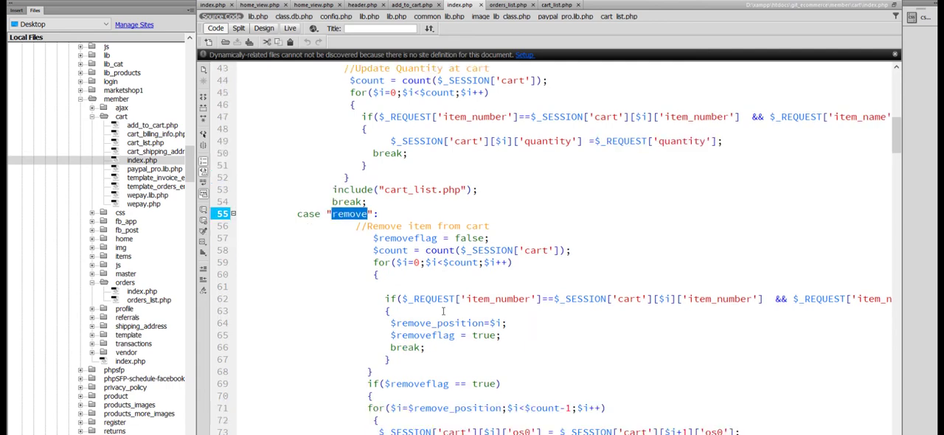
scroll(down, 3)
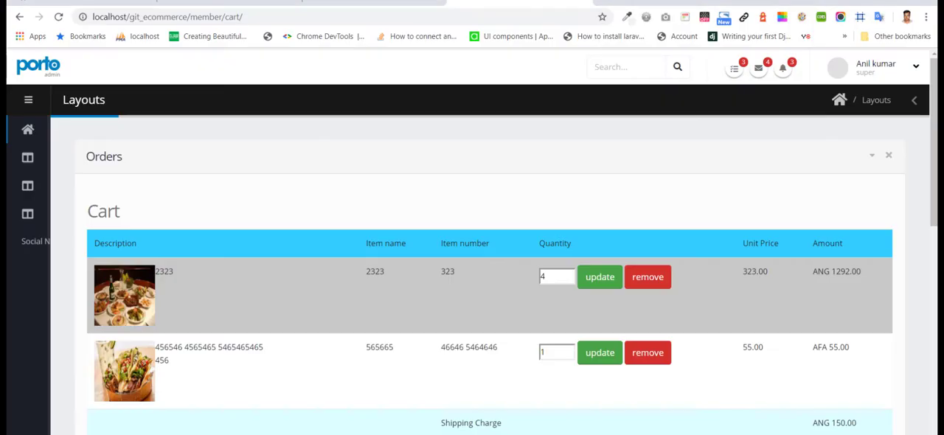
click(648, 276)
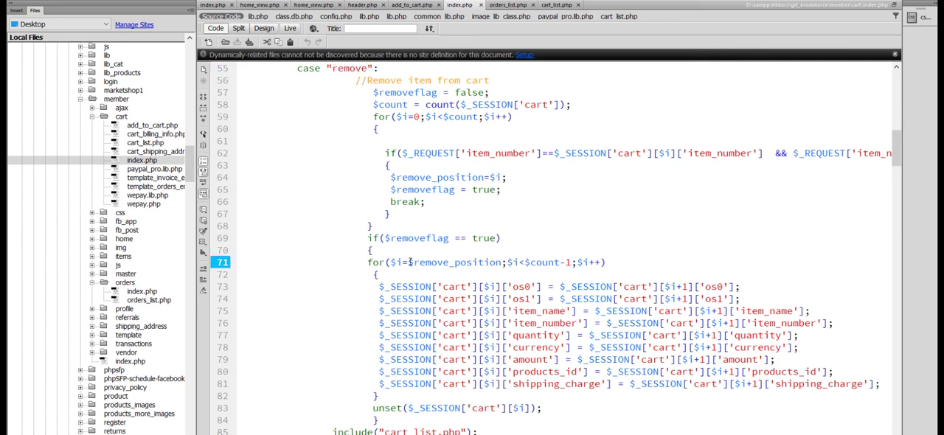
double_click(449, 263)
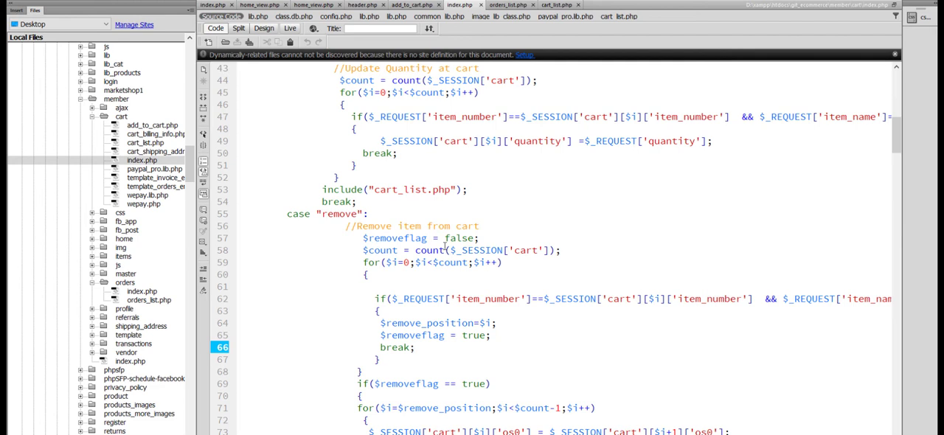
click(415, 347)
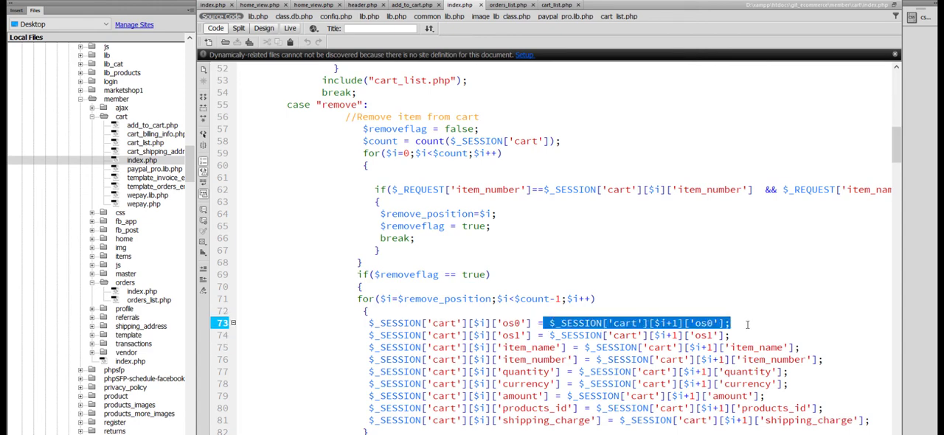
scroll(down, 3)
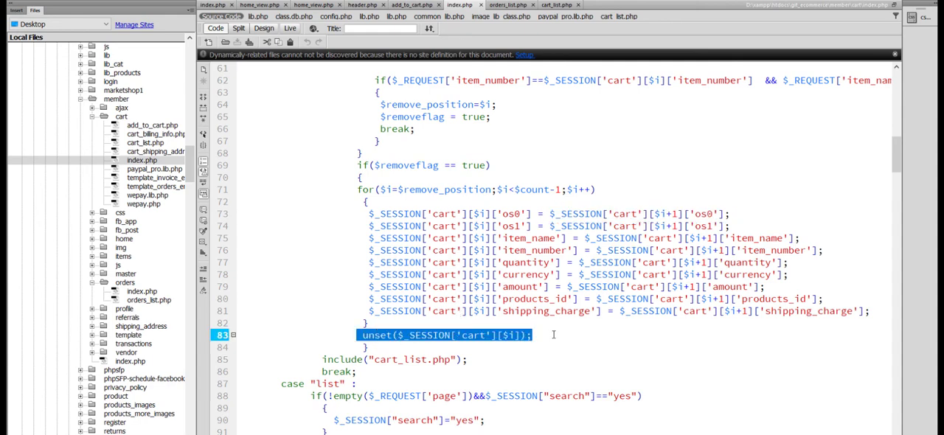
click(534, 335)
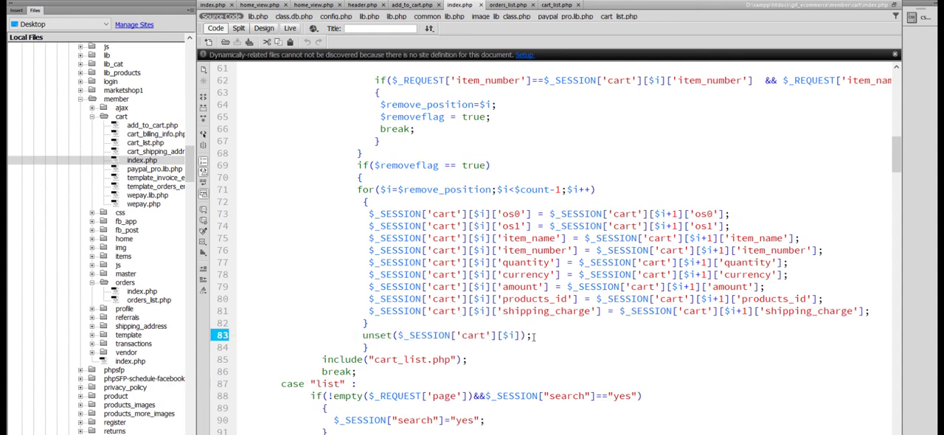
triple_click(443, 335)
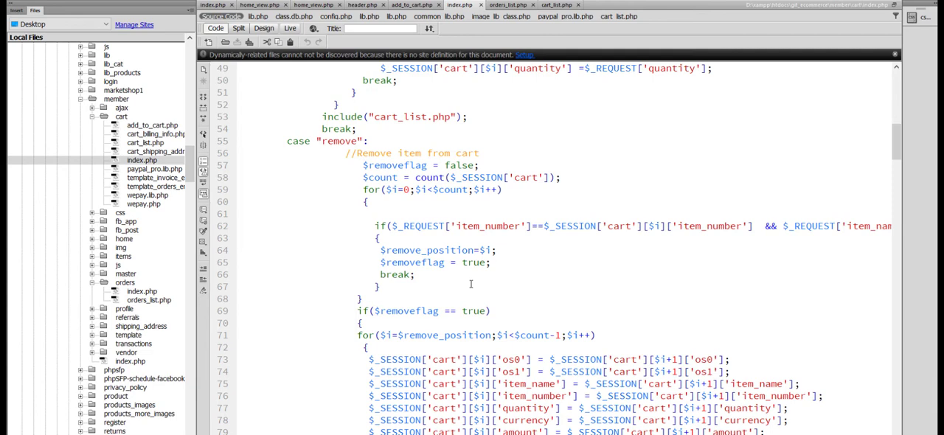
mouse_move(597, 265)
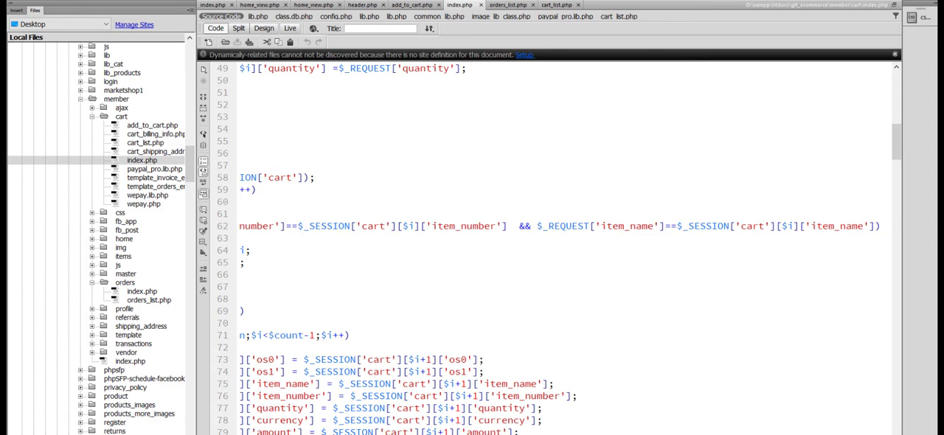
Move from the item-removal loop in index.php to the switch statement's 'order' case.
double_click(560, 226)
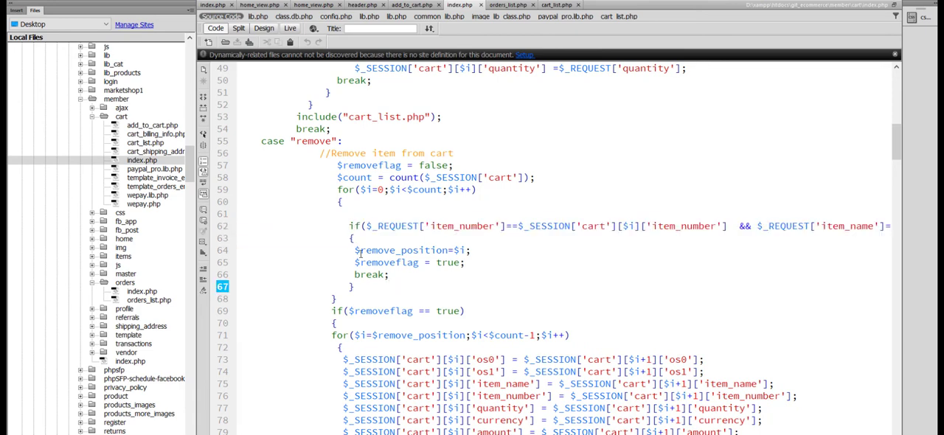
double_click(402, 249)
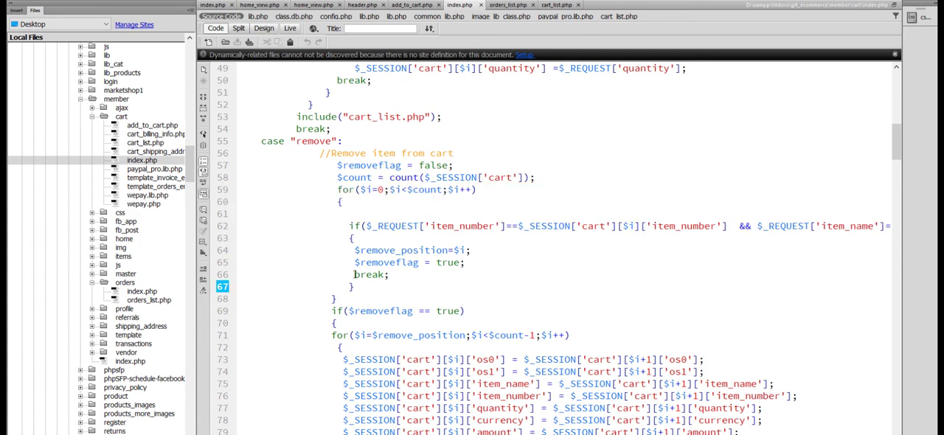
double_click(370, 274)
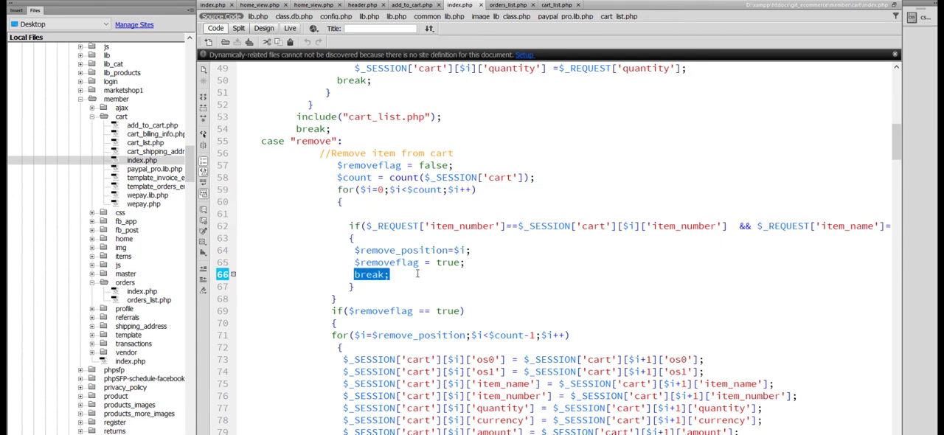
click(508, 287)
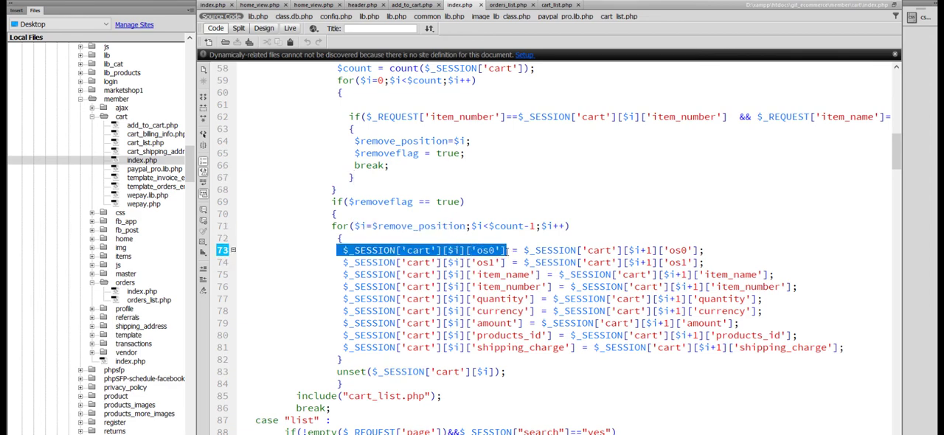
click(531, 250)
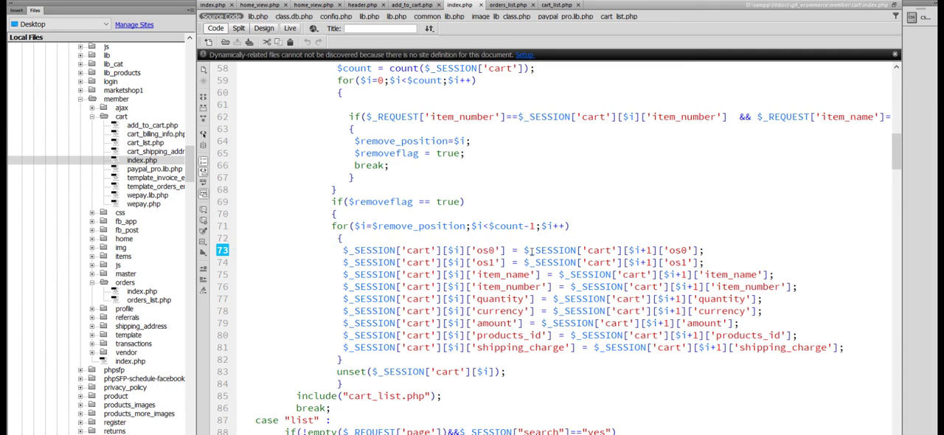
click(512, 347)
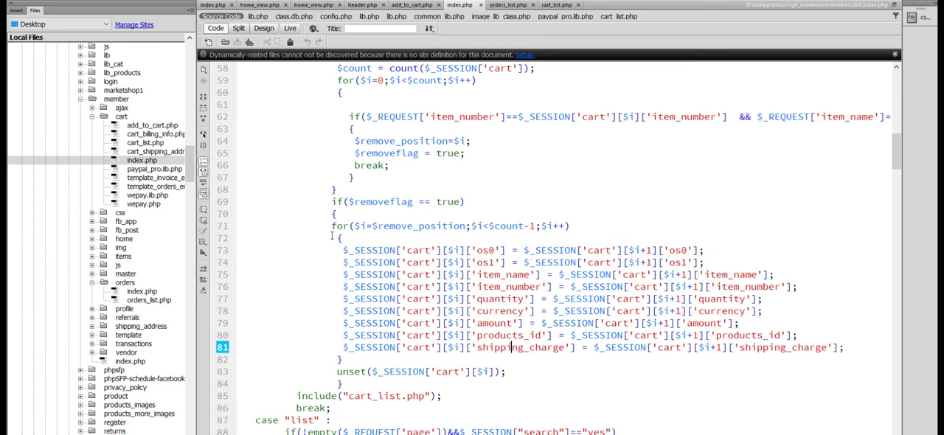
click(340, 384)
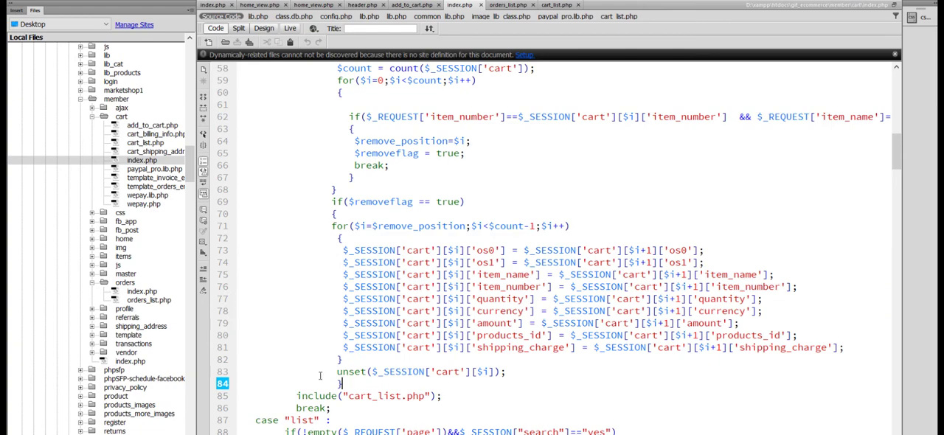
scroll(down, 3)
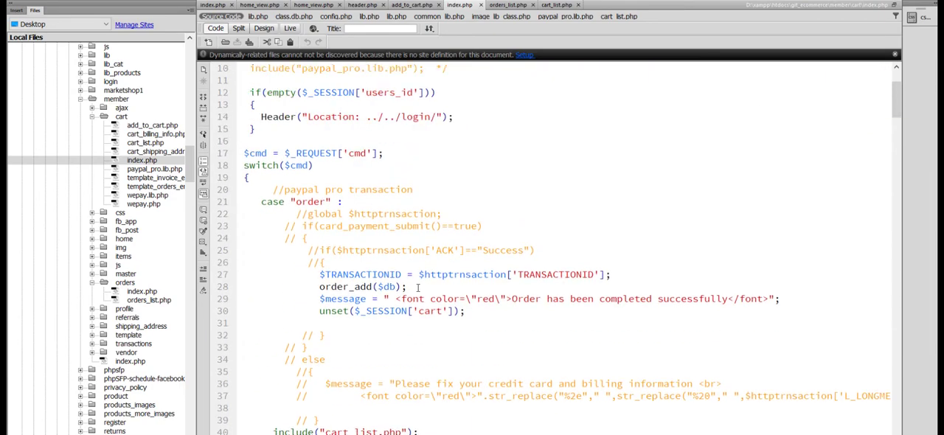
Select the order_add call and scroll into its shipping address insert.
drag(319, 274, 406, 287)
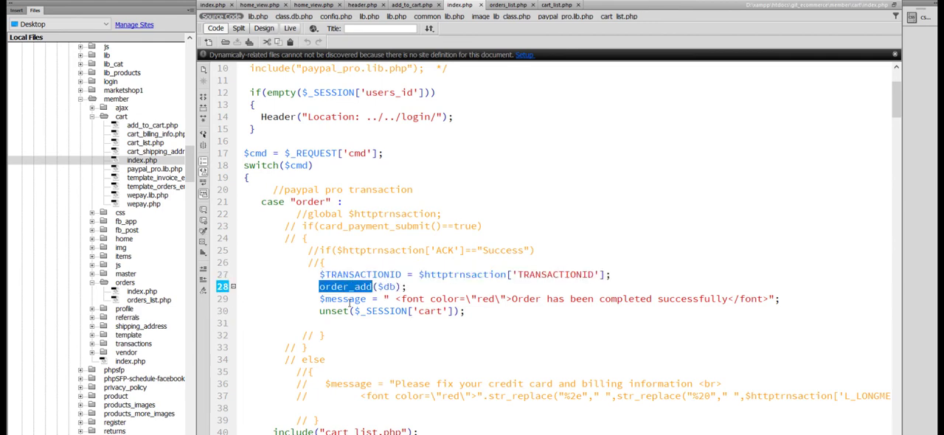
scroll(down, 3)
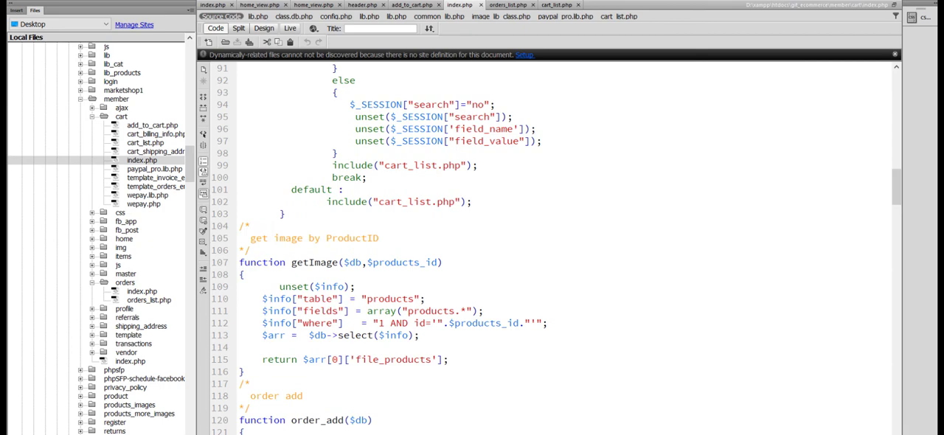
scroll(down, 3)
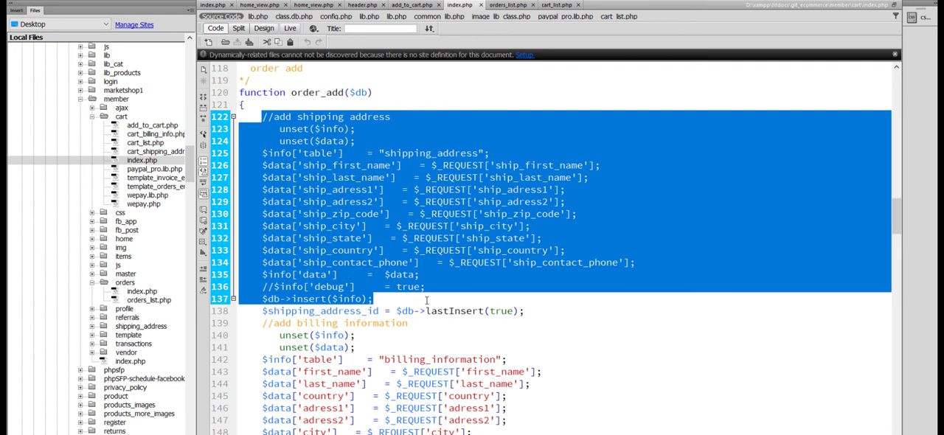
scroll(down, 3)
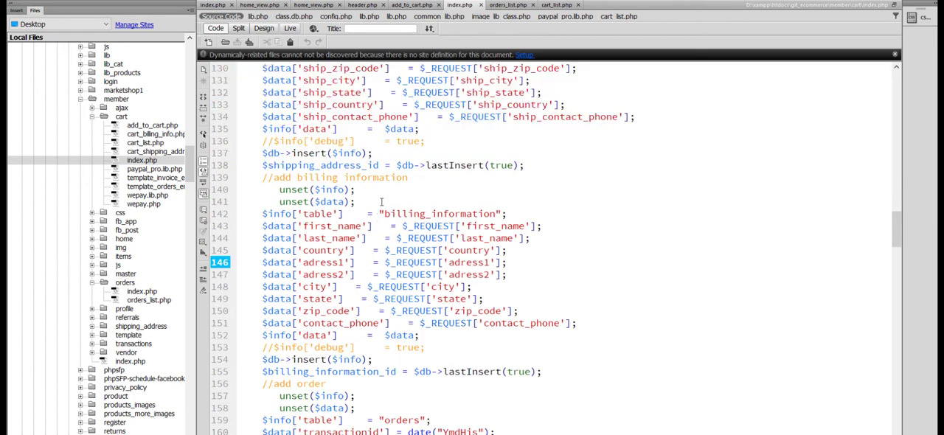
Review the billing_information, order and order item inserts in order_add.
double_click(439, 214)
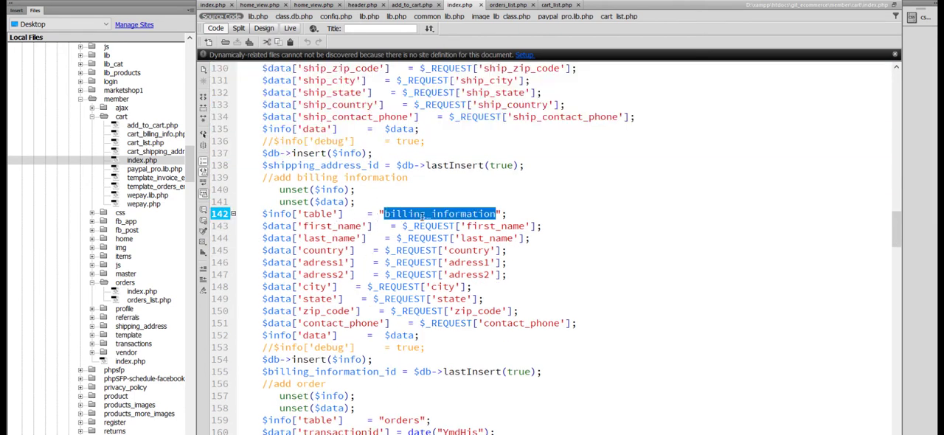
scroll(down, 3)
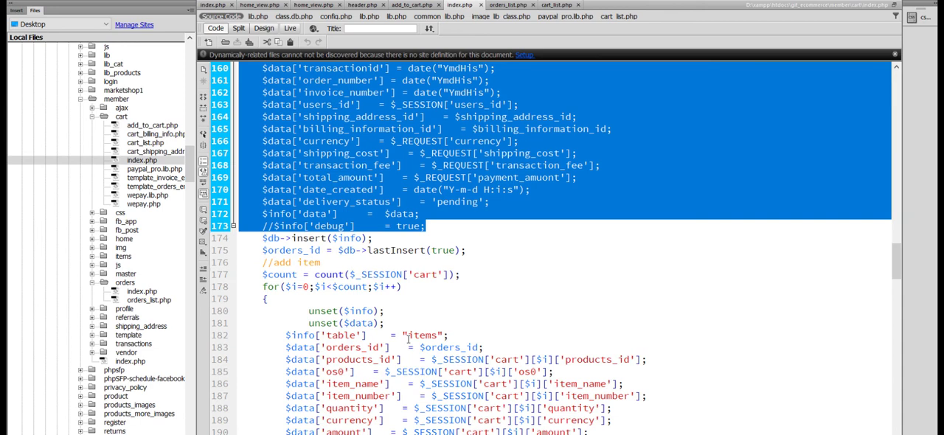
scroll(down, 3)
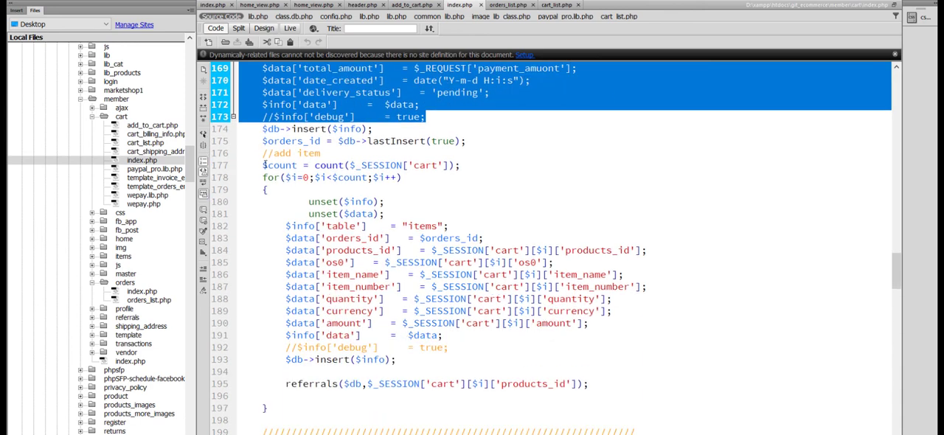
scroll(down, 3)
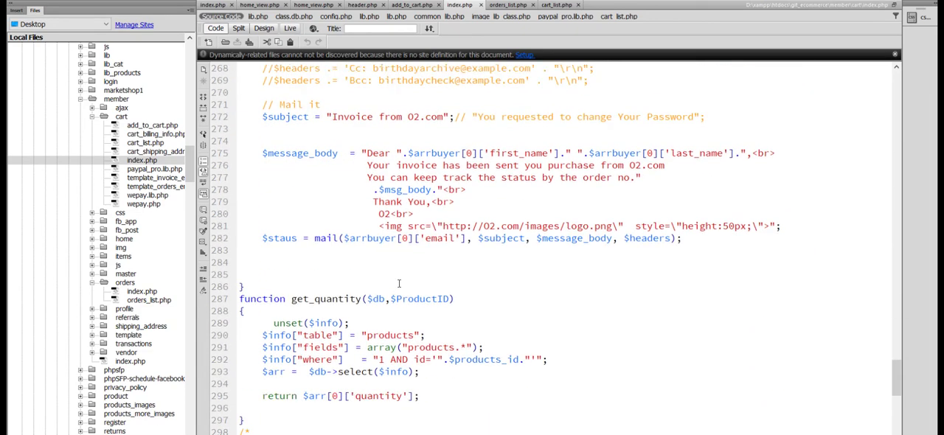
scroll(down, 3)
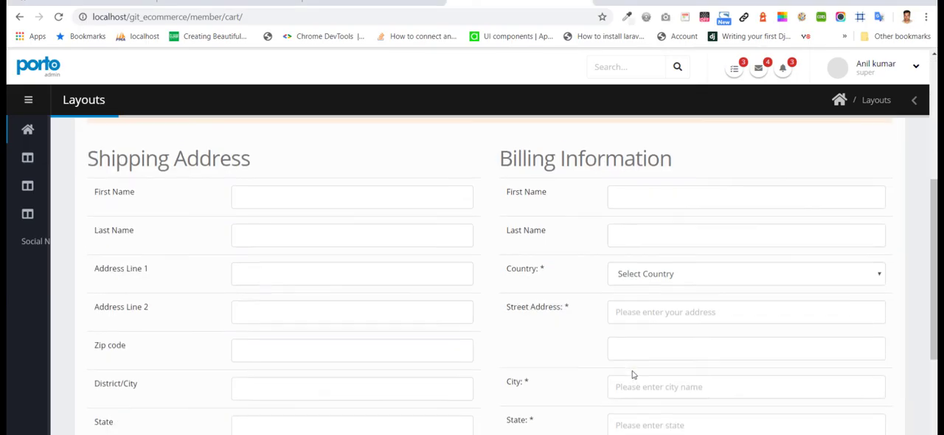
Fill the Shipping Address and Billing Information fields with test text (rtter, ertret, rtrt).
text(rtterte)
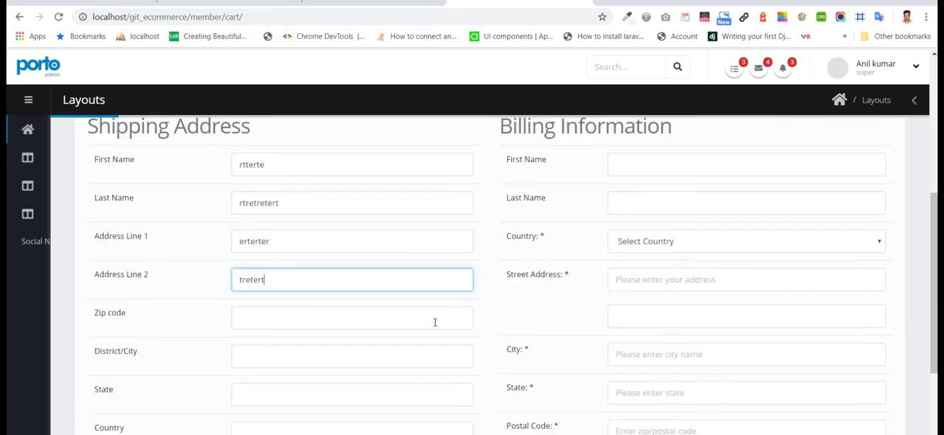
scroll(down, 3)
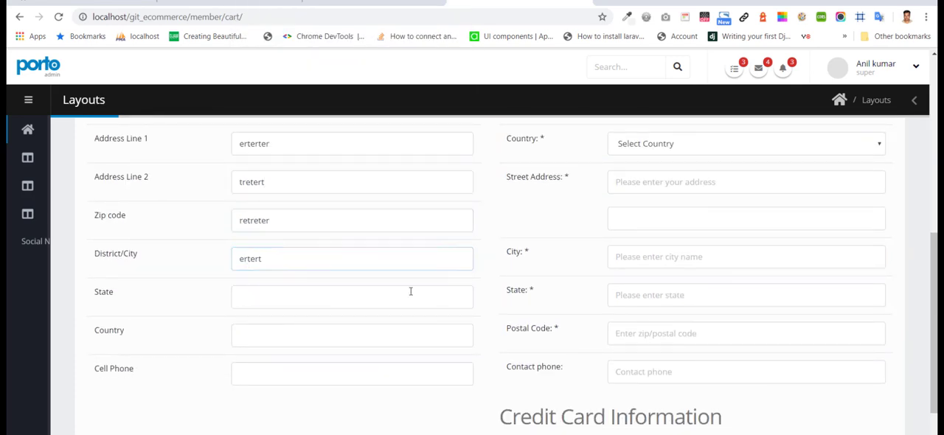
text(ertret)
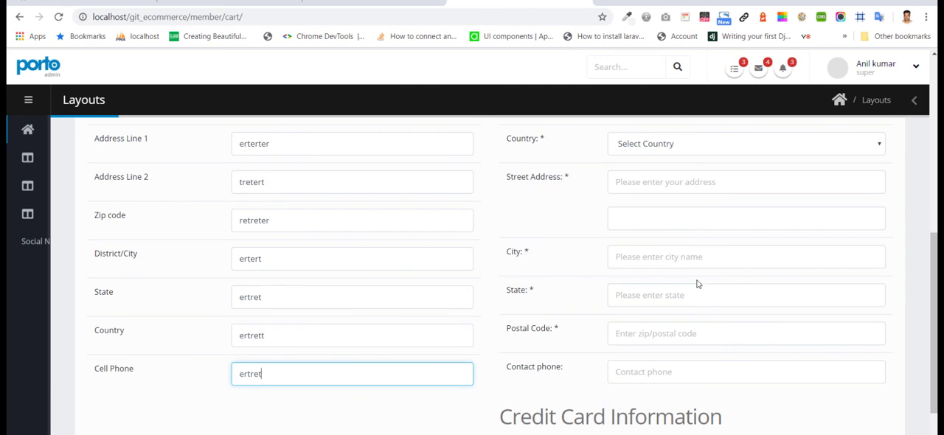
scroll(up, 3)
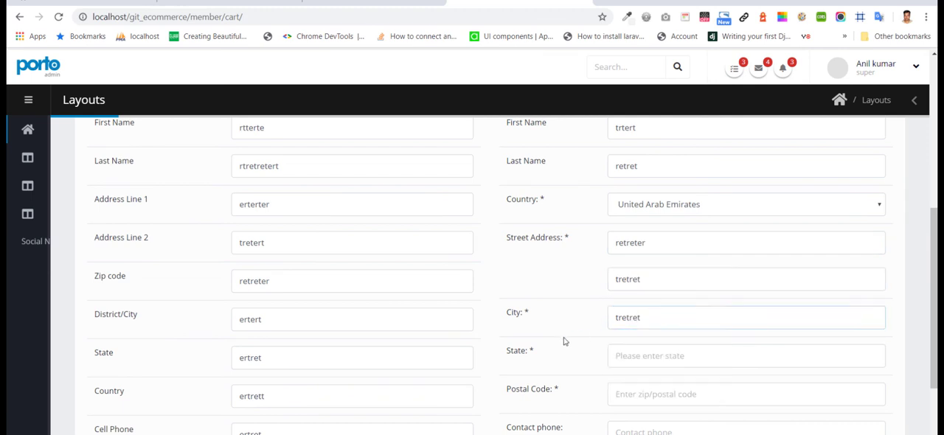
text(rtrt)
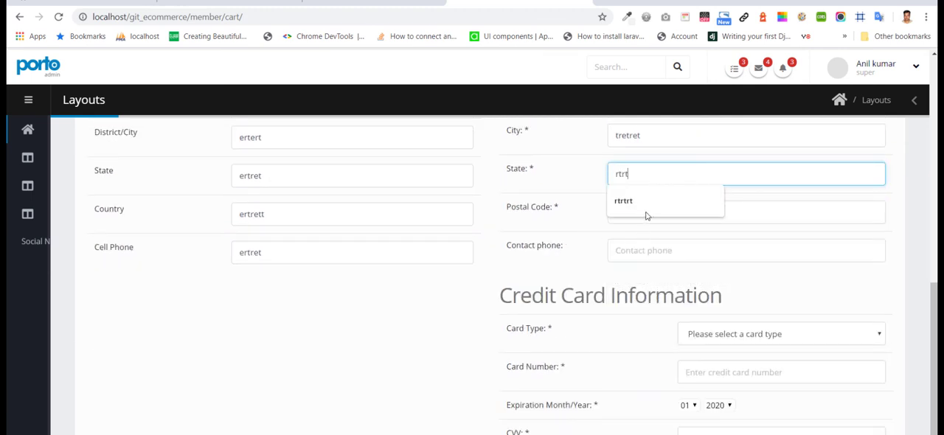
click(629, 212)
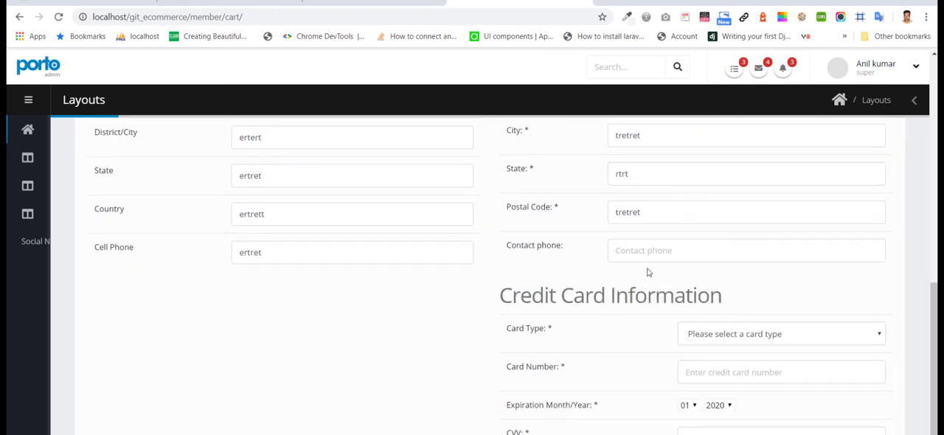
click(780, 302)
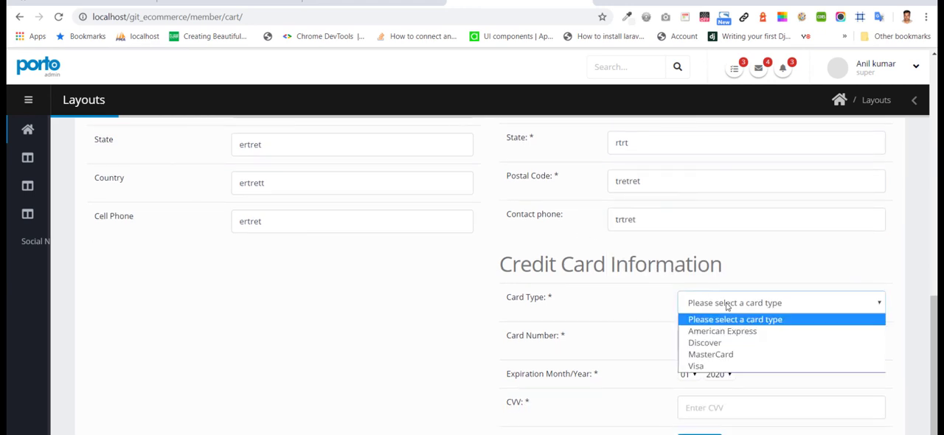
click(723, 331)
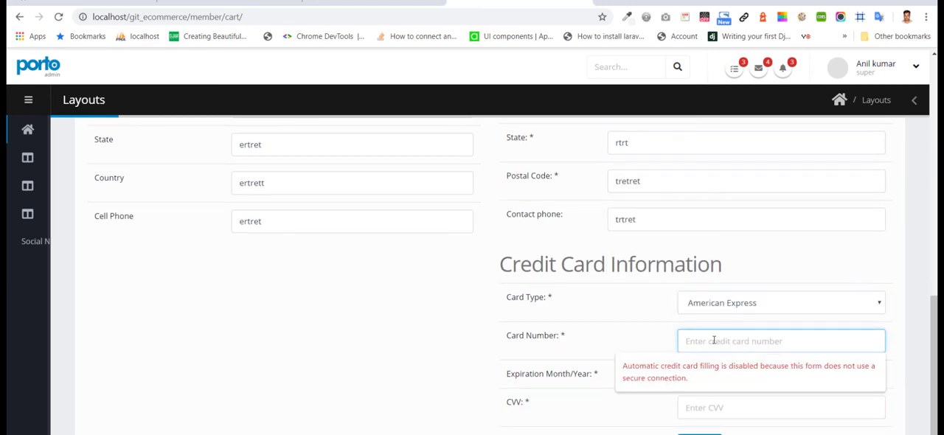
text(66565656565)
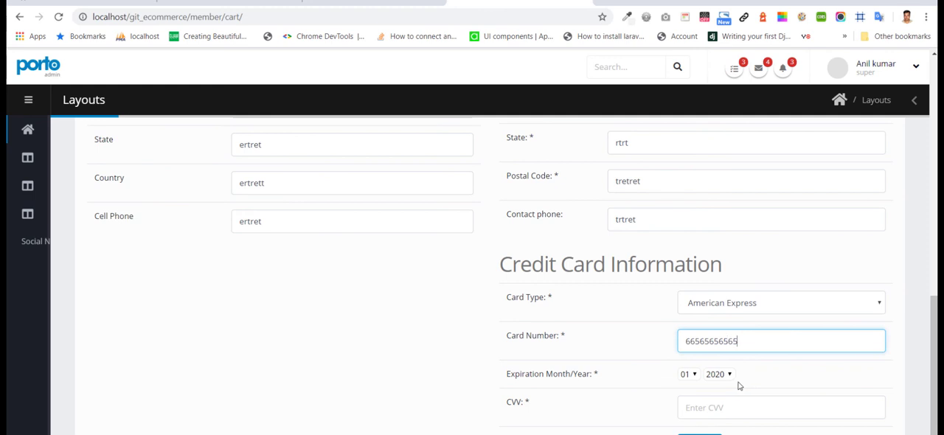
text(66)
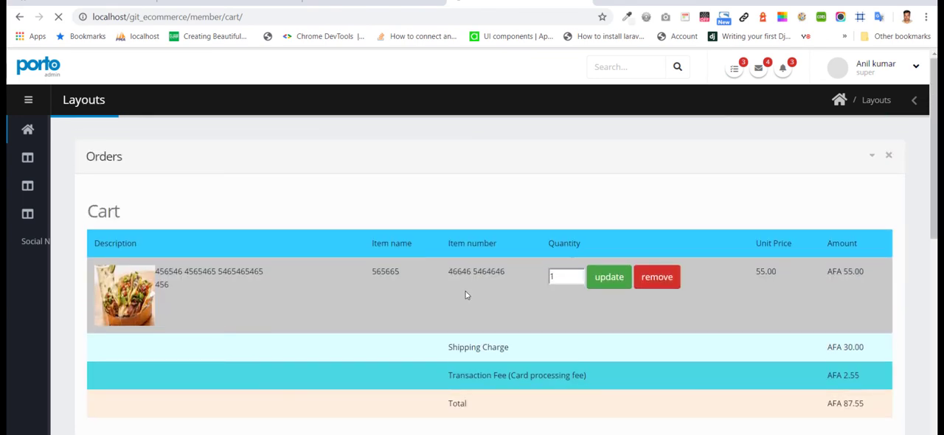
mouse_move(455, 291)
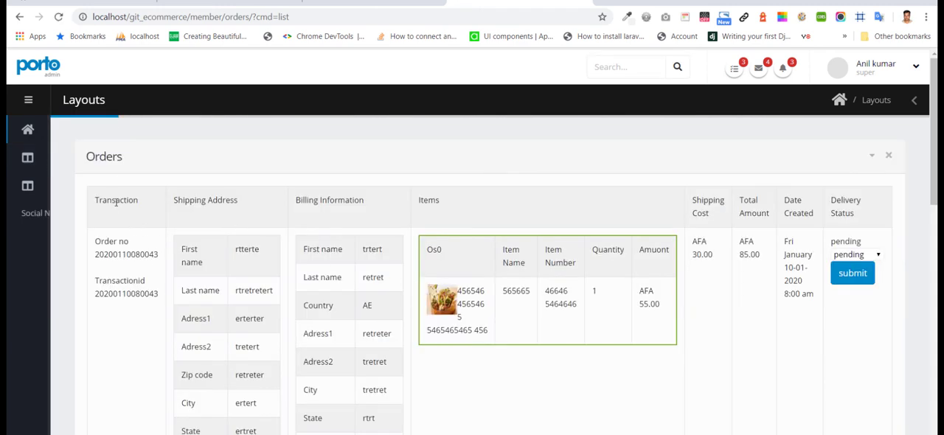
Check the order's Delivery Status dropdown, then expand the sidebar with Dashboard, Orders, Referrals.
double_click(210, 200)
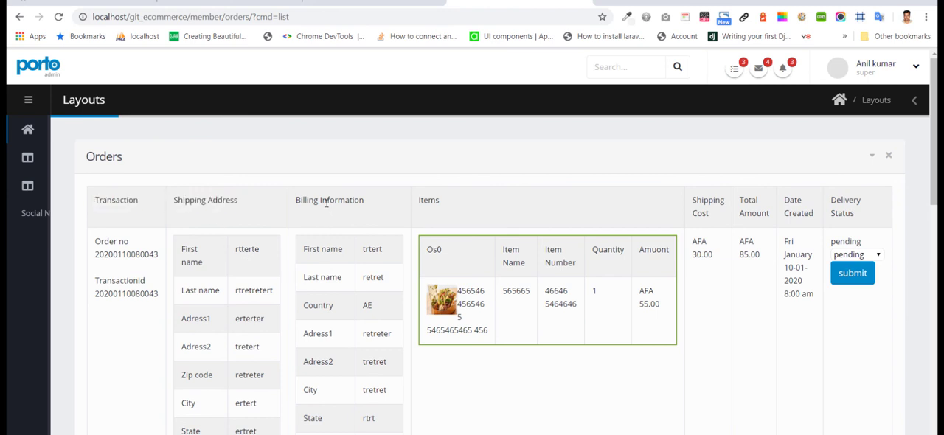
double_click(429, 200)
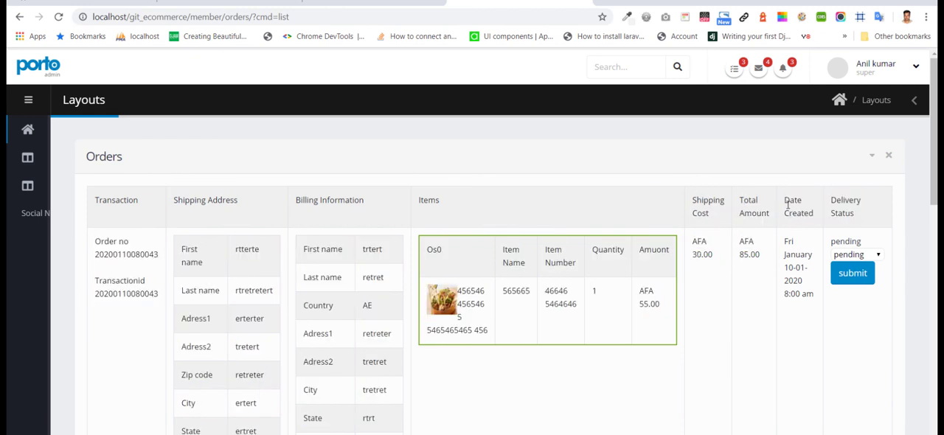
mouse_move(833, 190)
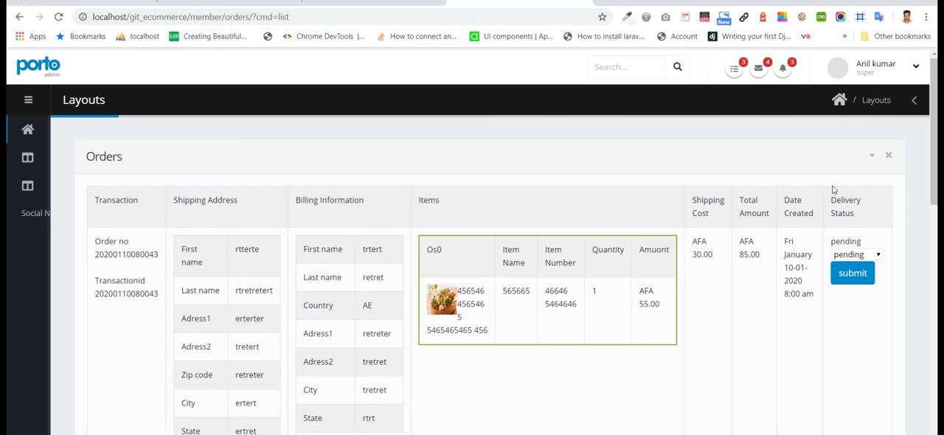
click(855, 255)
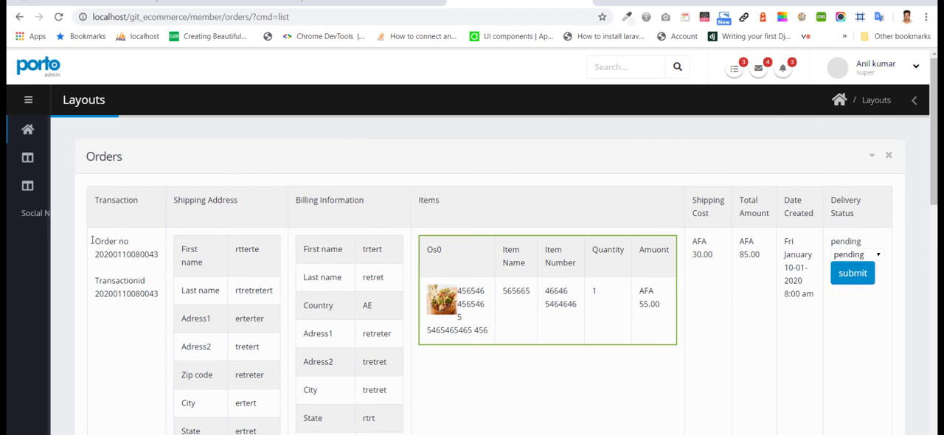
mouse_move(860, 347)
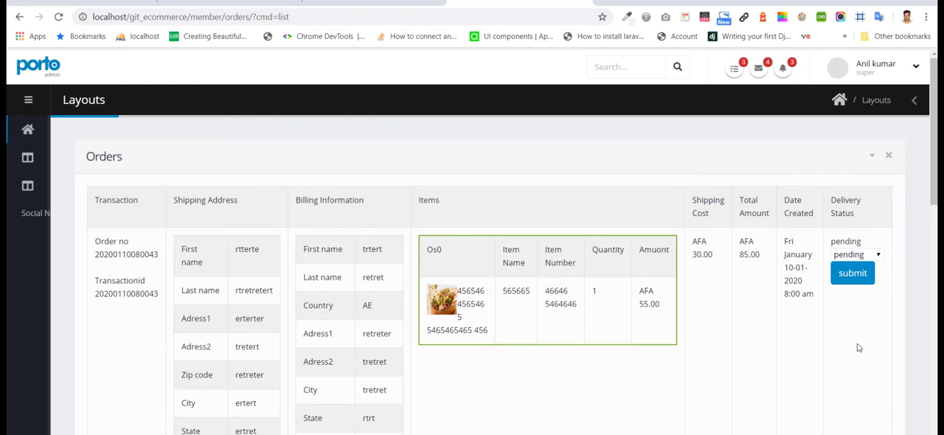
click(852, 254)
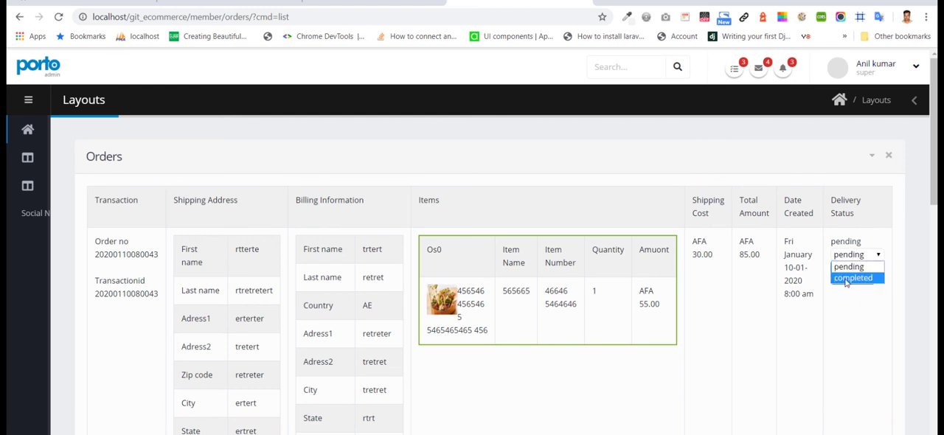
mouse_move(860, 296)
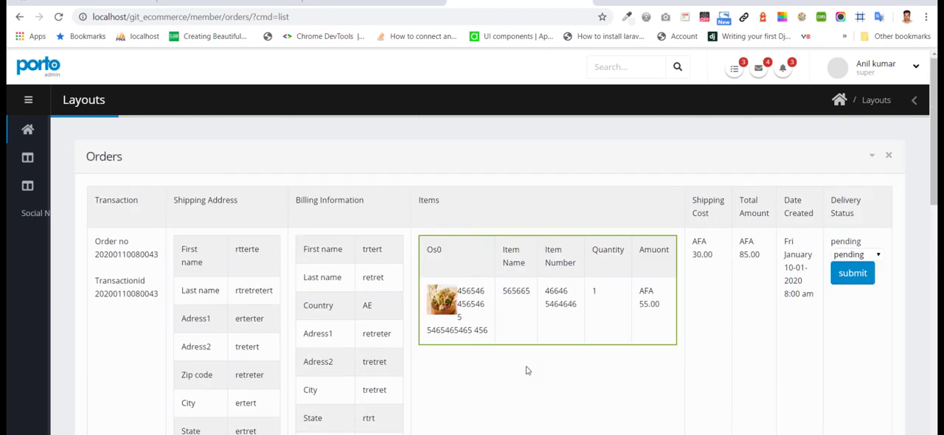
click(28, 99)
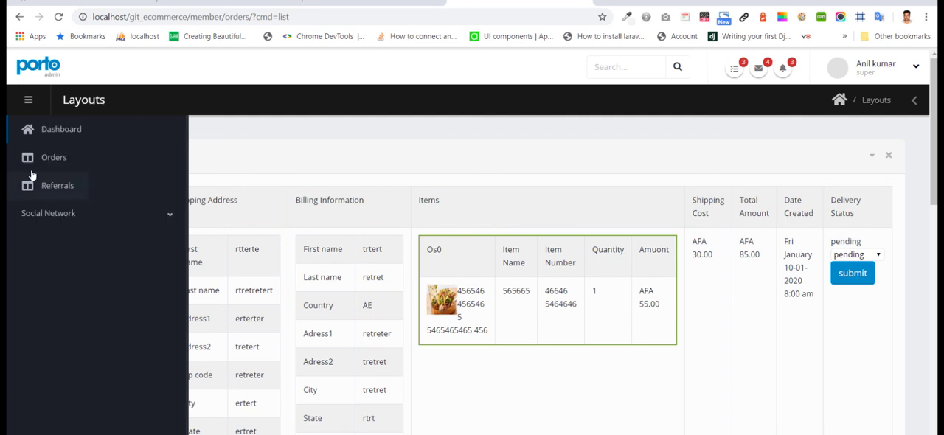
mouse_move(87, 179)
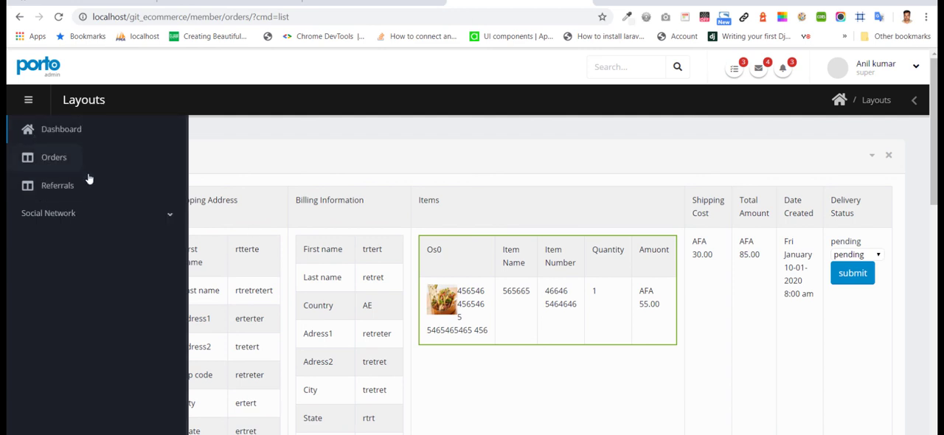